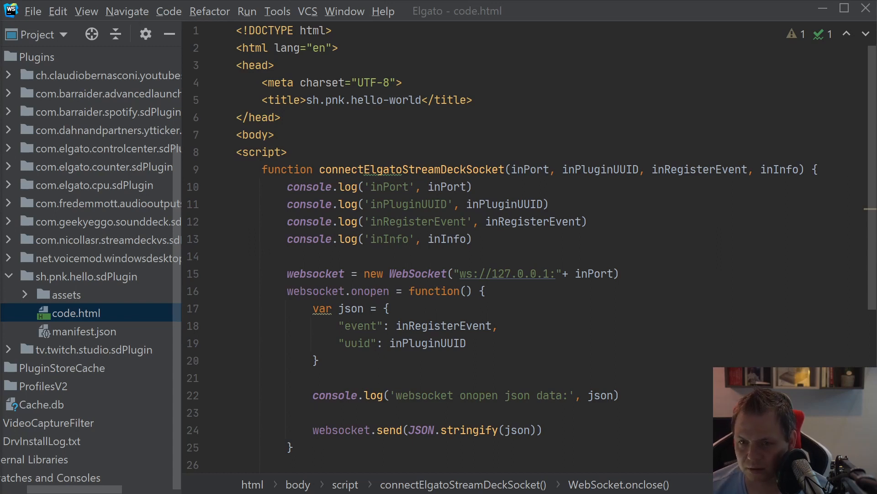
Replace the old onmessage log with var json_obj = JSON.parse(evt.data)
{"action": "scroll", "scroll_direction": "down", "scroll_amount": 3}
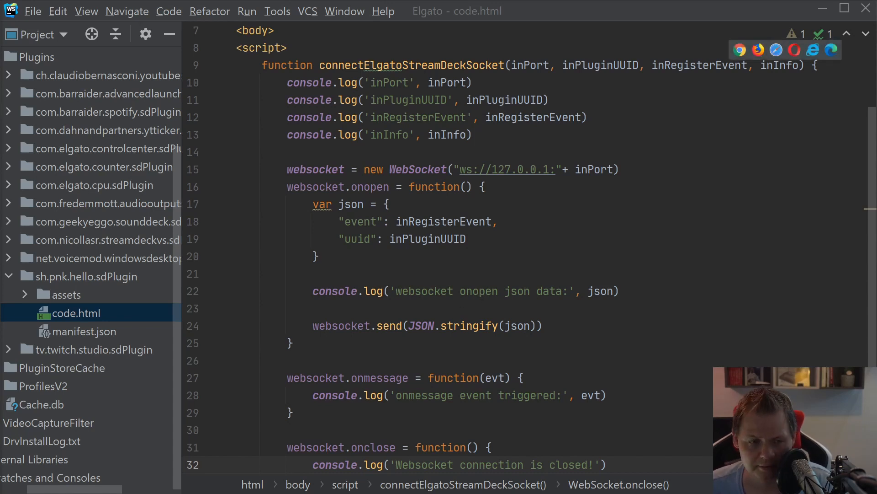
{"action": "scroll", "scroll_direction": "down", "scroll_amount": 3}
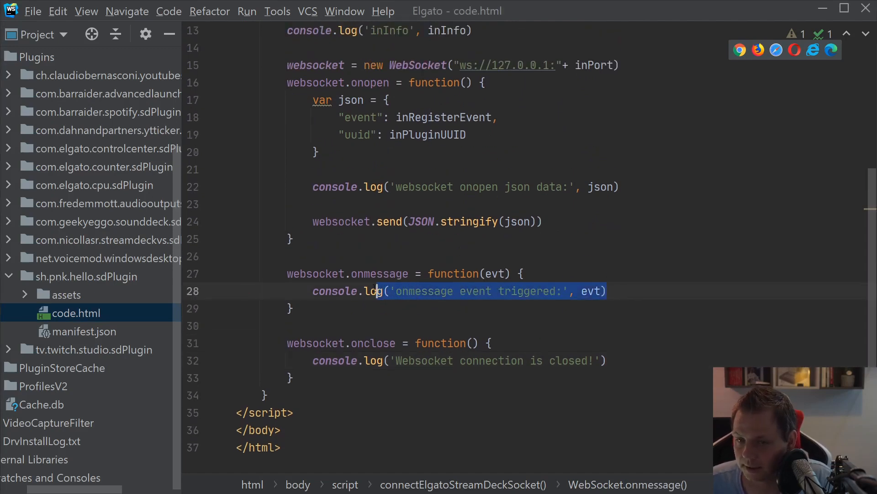
{"action": "key", "text": "Delete"}
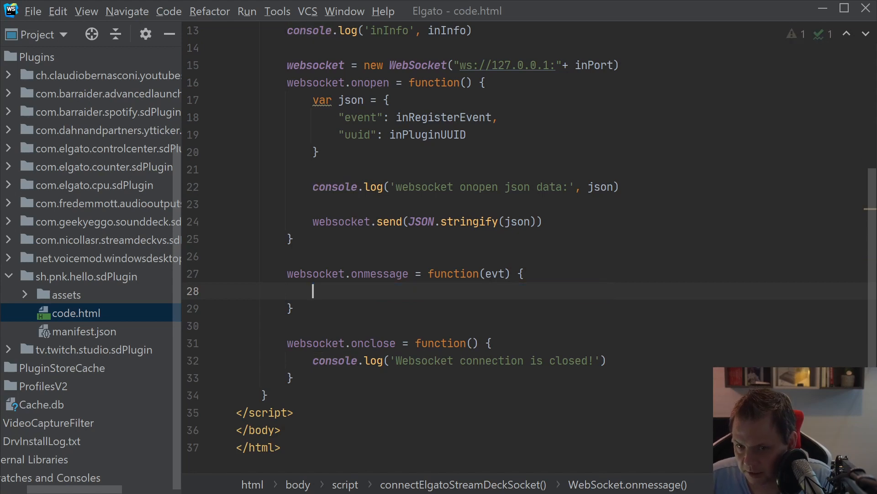
{"action": "type", "text": "var"}
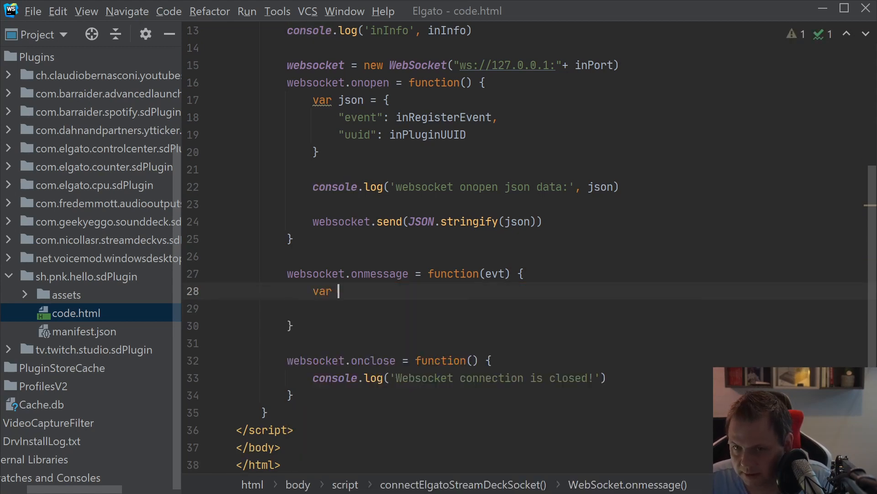
{"action": "type", "text": "json_ib"}
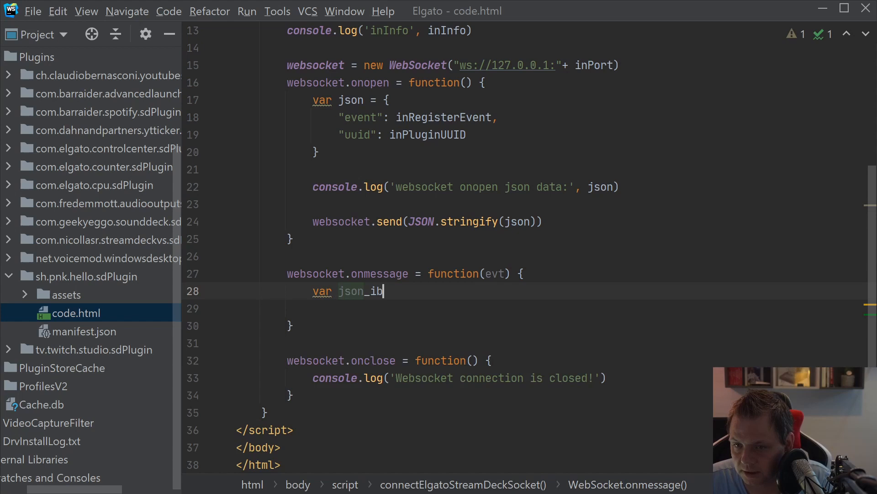
{"action": "type", "text": "obj ="}
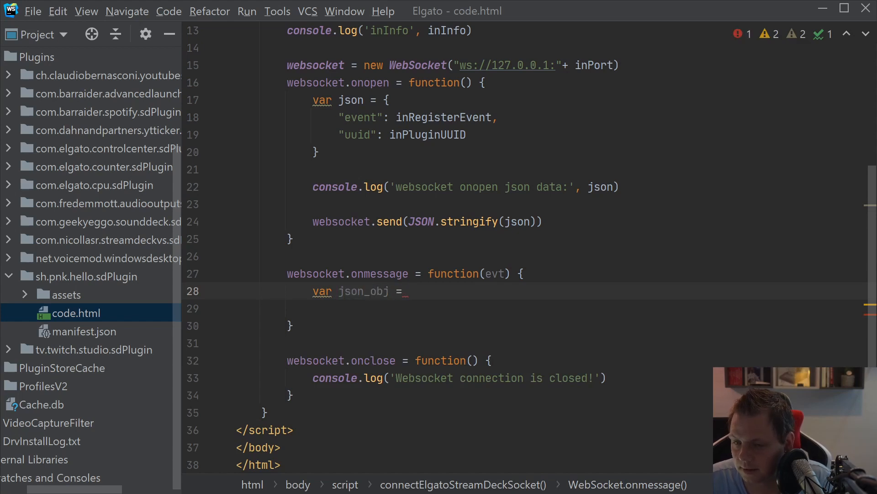
{"action": "type", "text": "JSON.parse("}
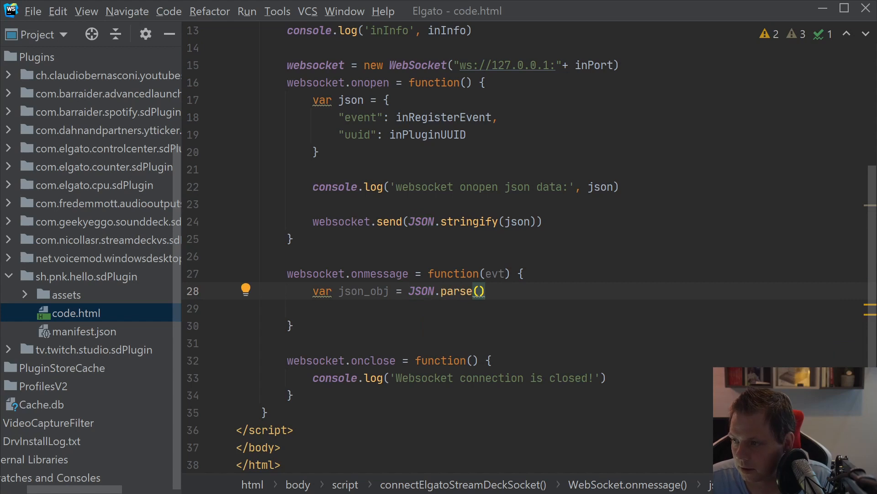
{"action": "type", "text": "evt.data"}
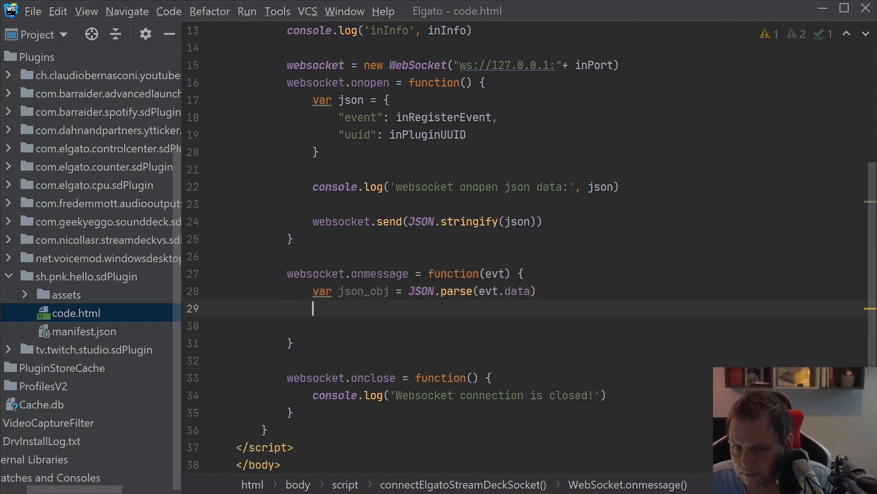
Read event, action and context variables out of json_obj
{"action": "type", "text": "var"}
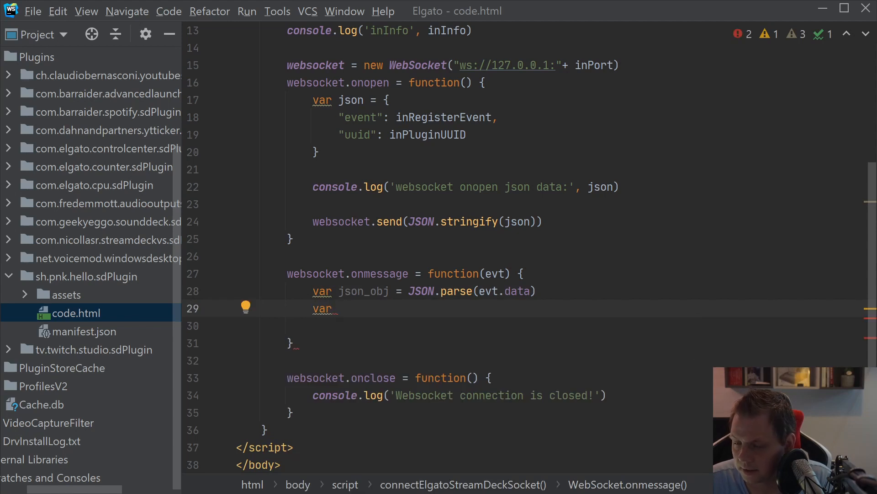
{"action": "type", "text": "event = j"}
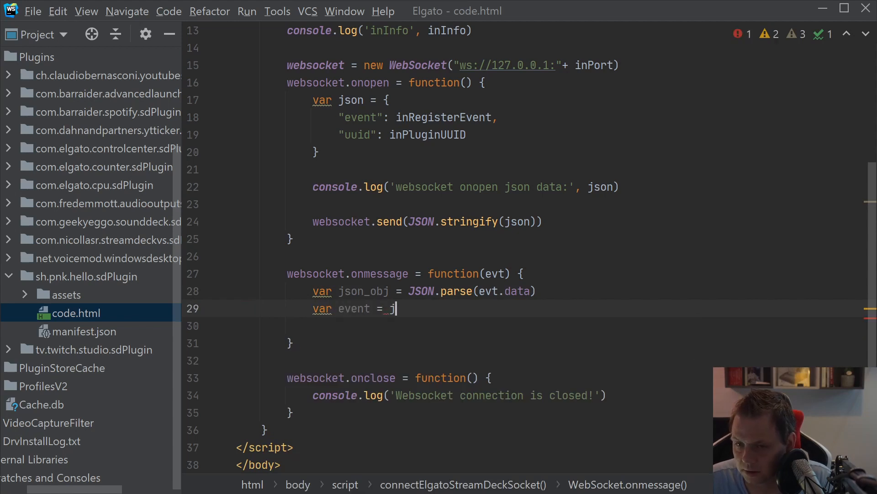
{"action": "type", "text": "son_obj"}
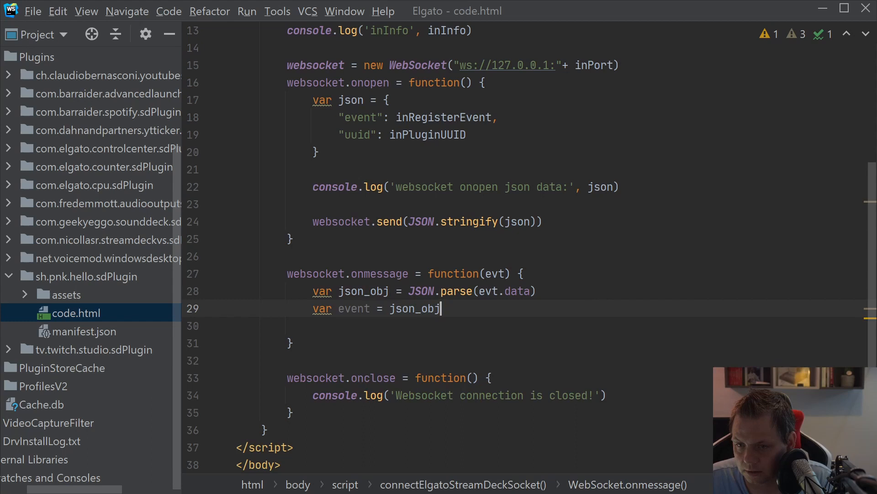
{"action": "type", "text": "['']"}
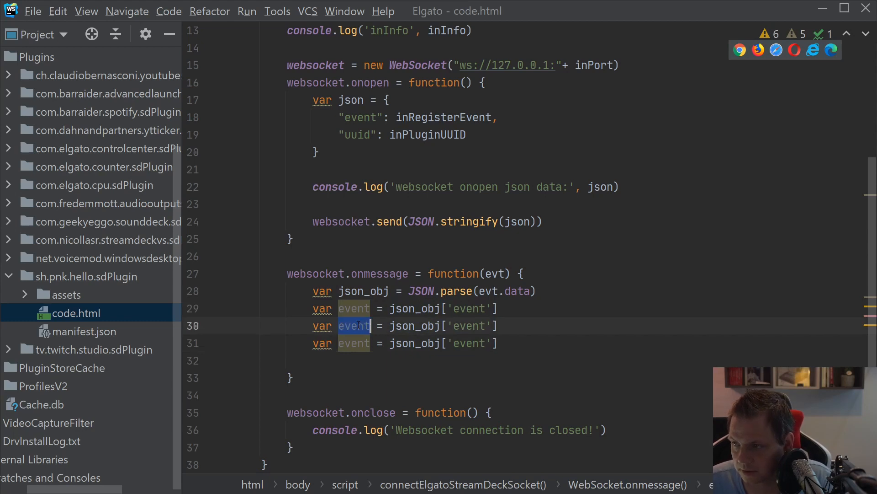
{"action": "type", "text": "action"}
{"action": "left_click", "coordinate": [407, 343]}
{"action": "type", "text": "co"}
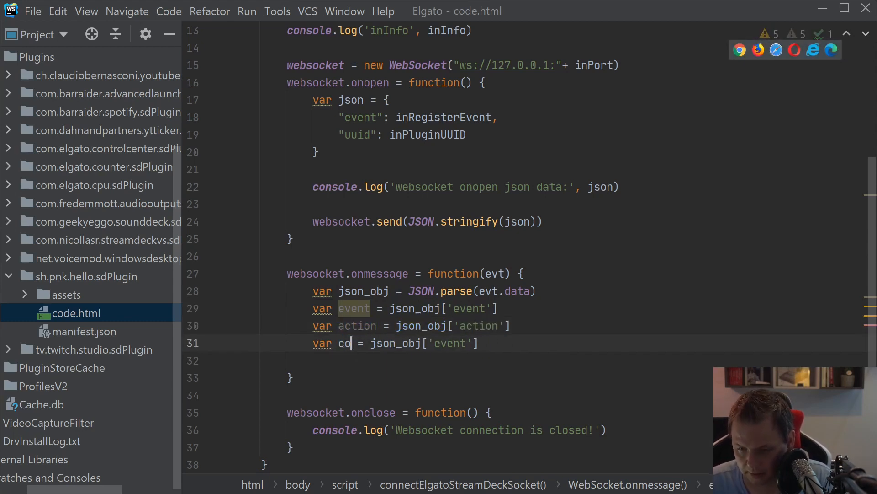
{"action": "type", "text": "ntext"}
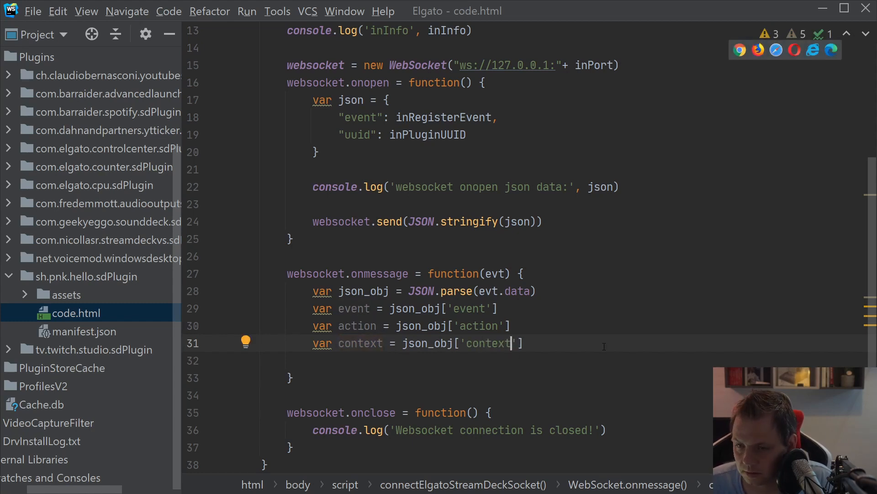
{"action": "type", "text": "ocn"}
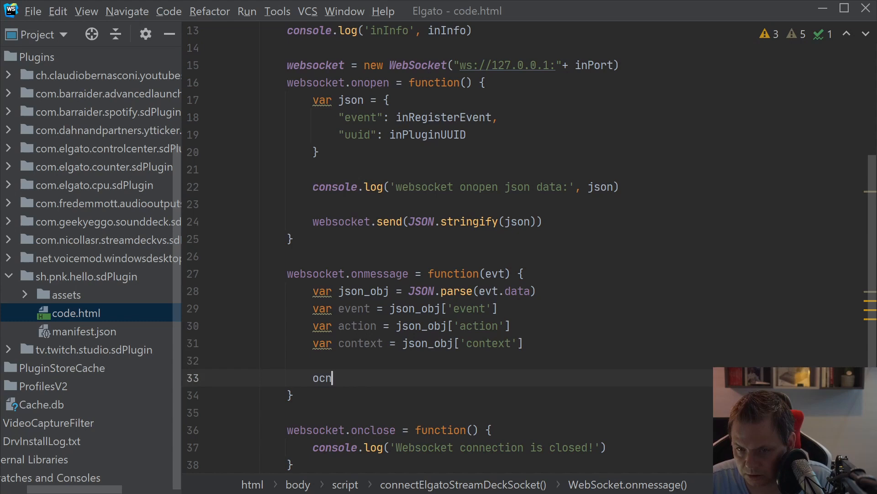
Log event, action and context, then a '================>' separator line
{"action": "type", "text": "consol"}
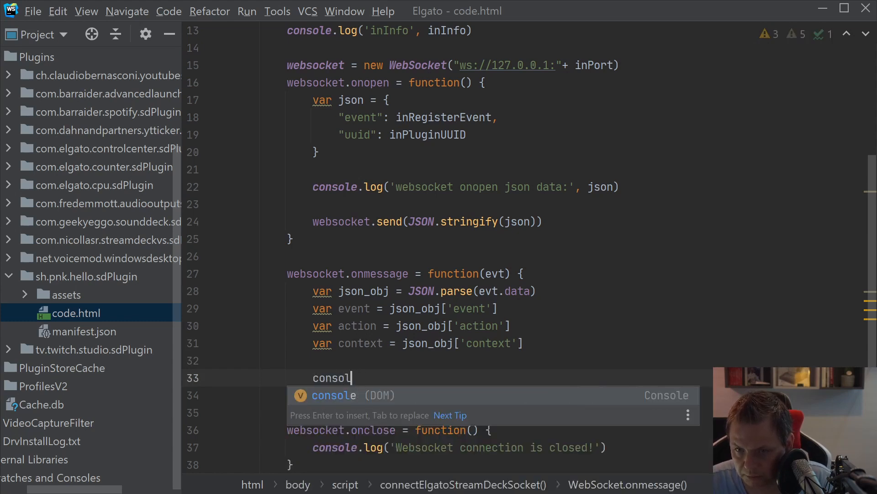
{"action": "type", "text": ".log("}
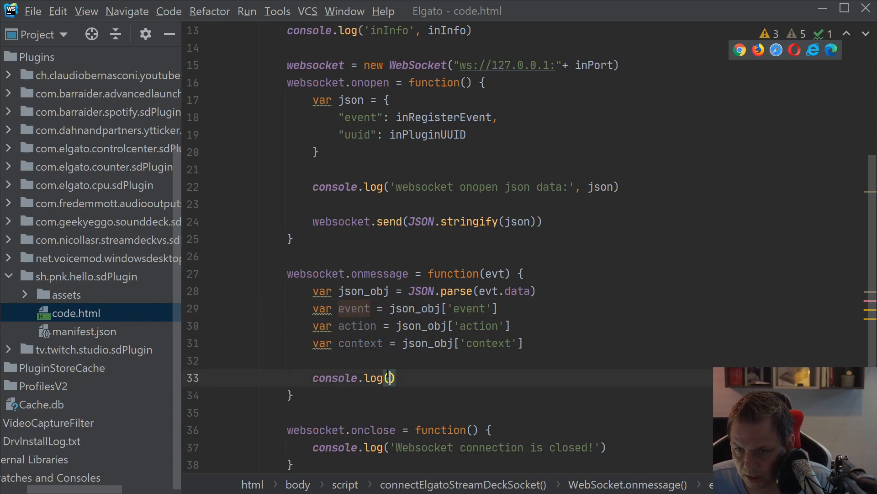
{"action": "type", "text": "'event', event"}
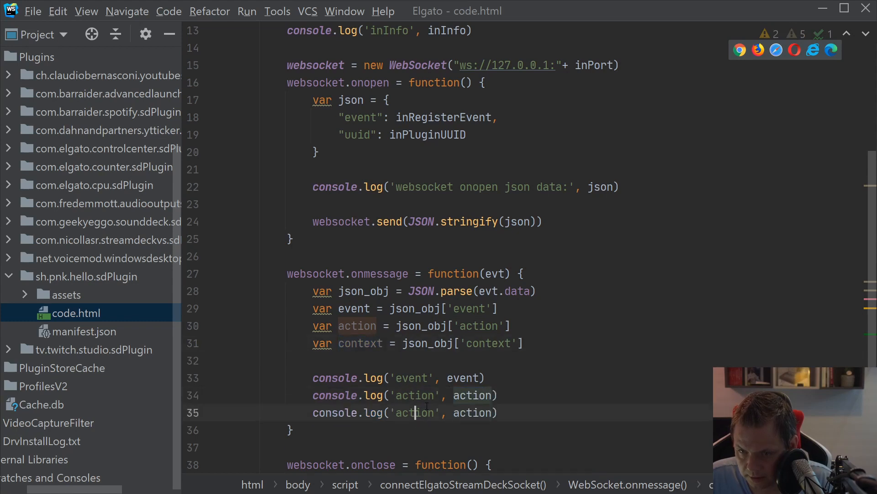
{"action": "type", "text": "context"}
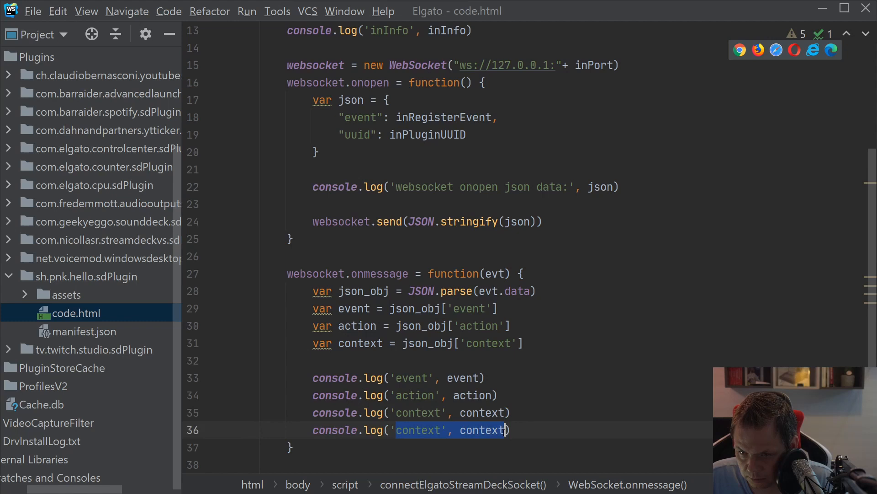
{"action": "key", "text": "Delete"}
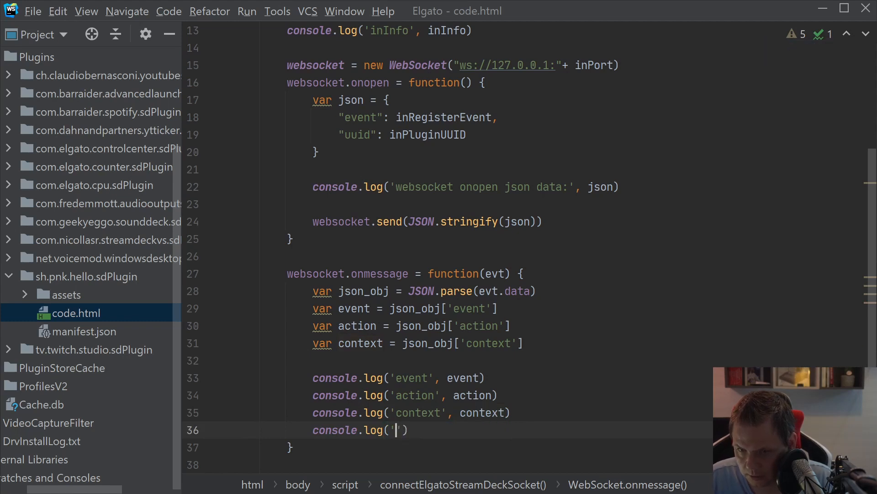
{"action": "type", "text": "================>"}
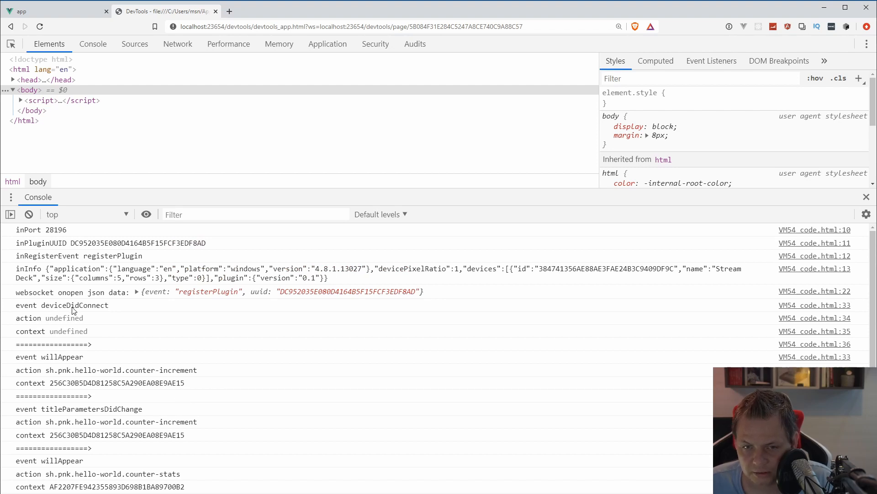
Scroll the DevTools console through the logged willAppear and titleParametersDidChange events
{"action": "scroll", "scroll_direction": "down", "scroll_amount": 3}
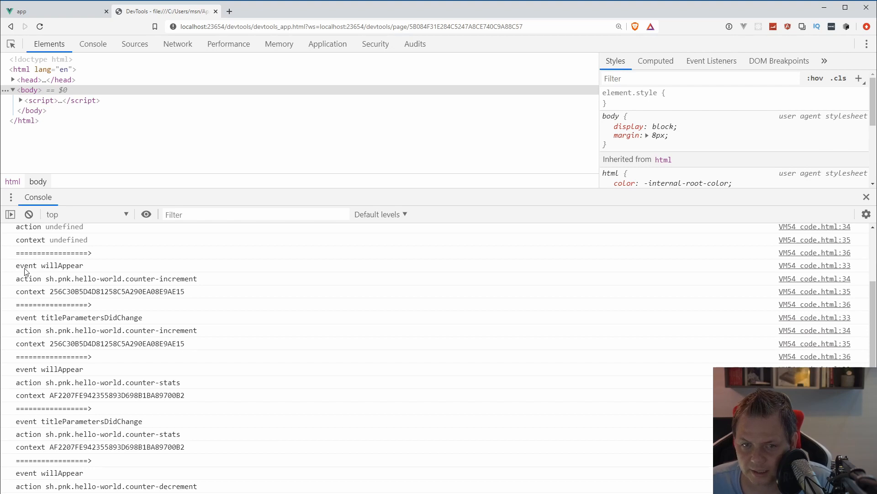
{"action": "mouse_move", "coordinate": [66, 270]}
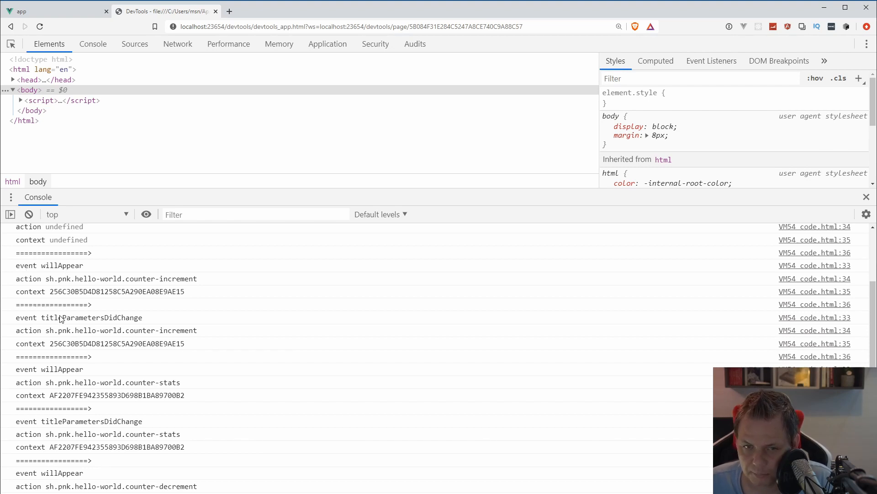
{"action": "mouse_move", "coordinate": [179, 282]}
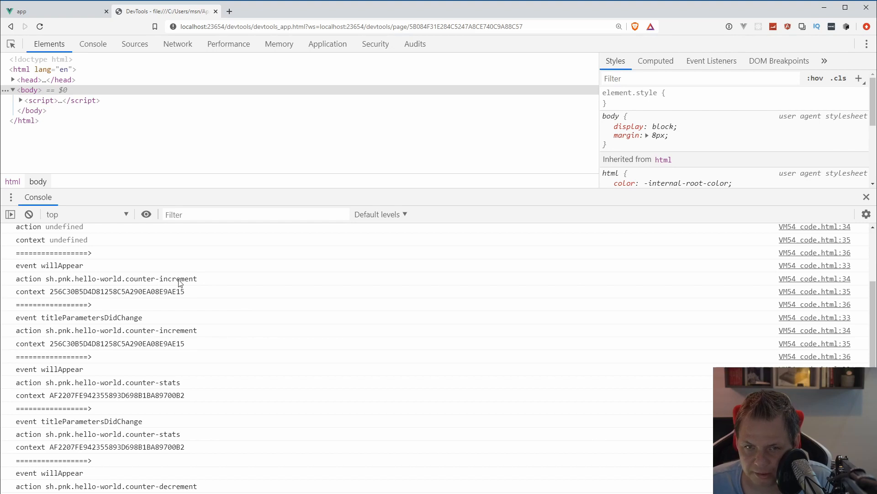
{"action": "mouse_move", "coordinate": [177, 336]}
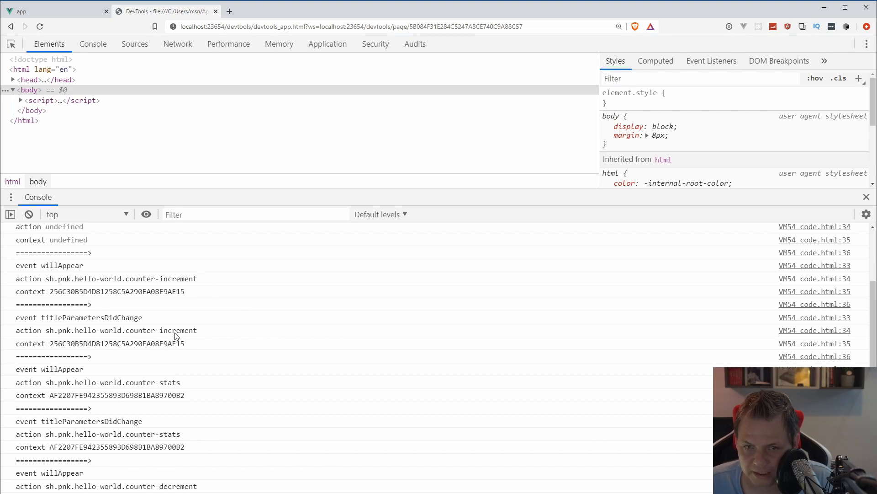
{"action": "mouse_move", "coordinate": [52, 324]}
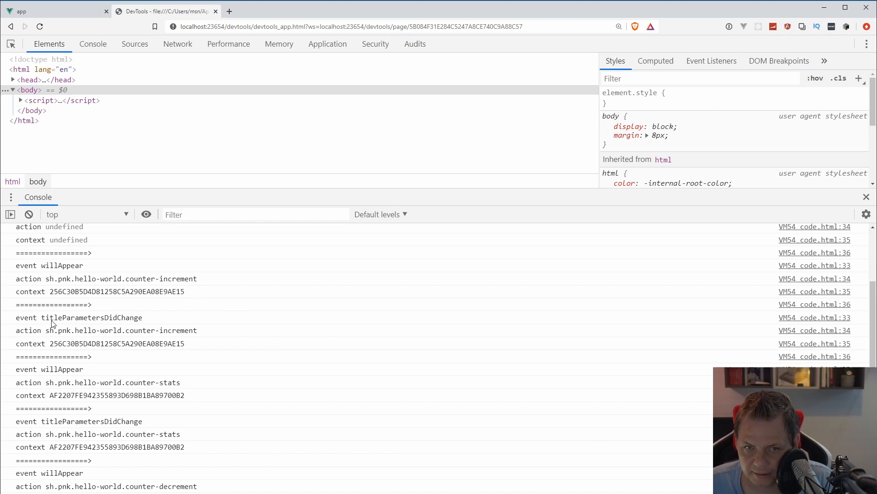
{"action": "mouse_move", "coordinate": [127, 325]}
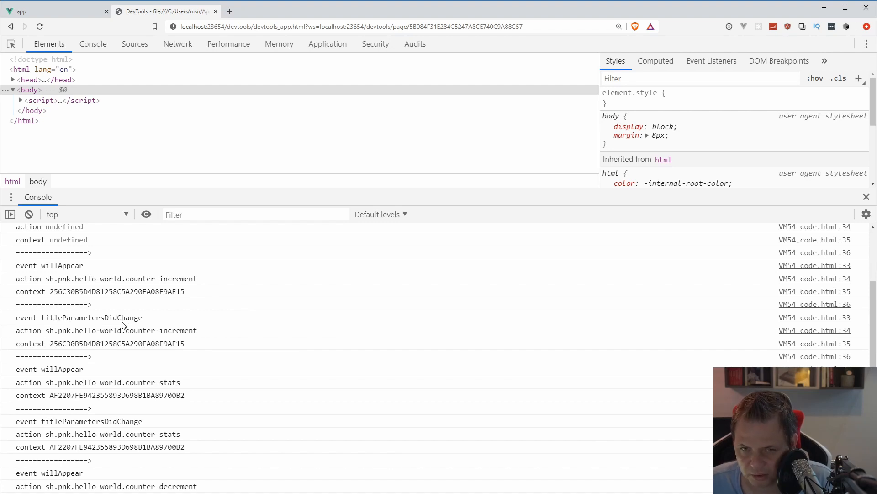
{"action": "mouse_move", "coordinate": [44, 348]}
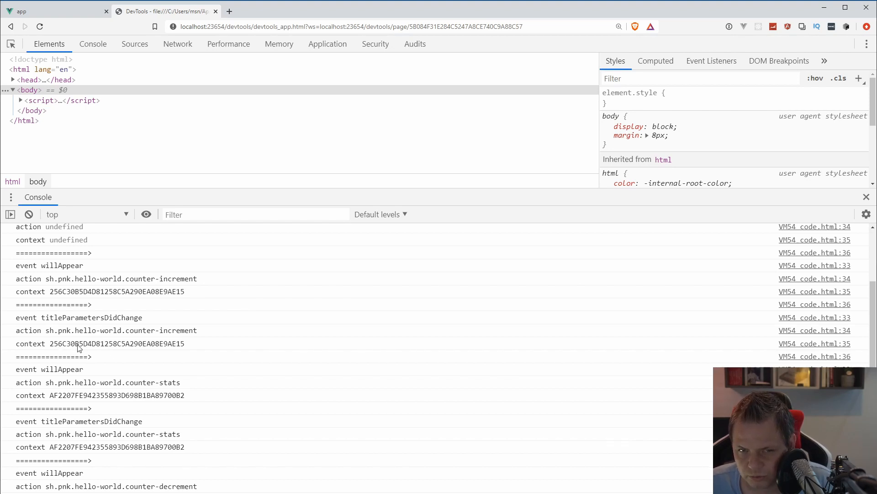
{"action": "mouse_move", "coordinate": [103, 342]}
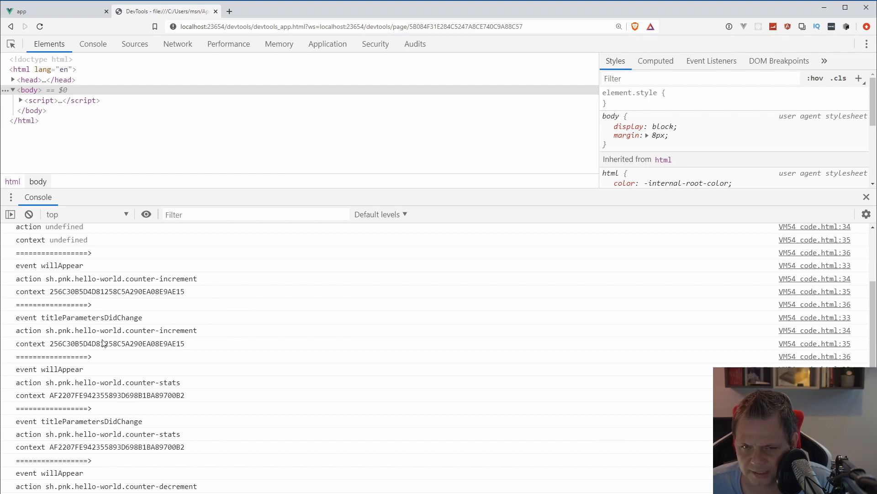
{"action": "scroll", "scroll_direction": "down", "scroll_amount": 3}
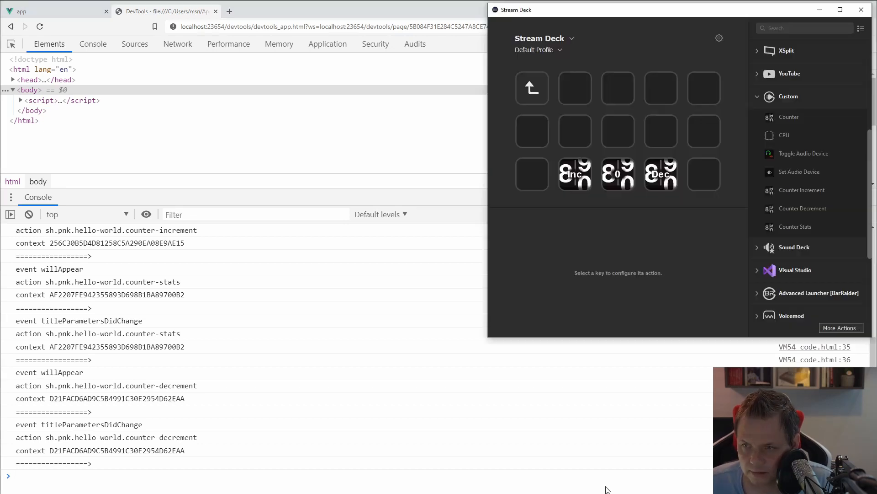
{"action": "mouse_move", "coordinate": [687, 211]}
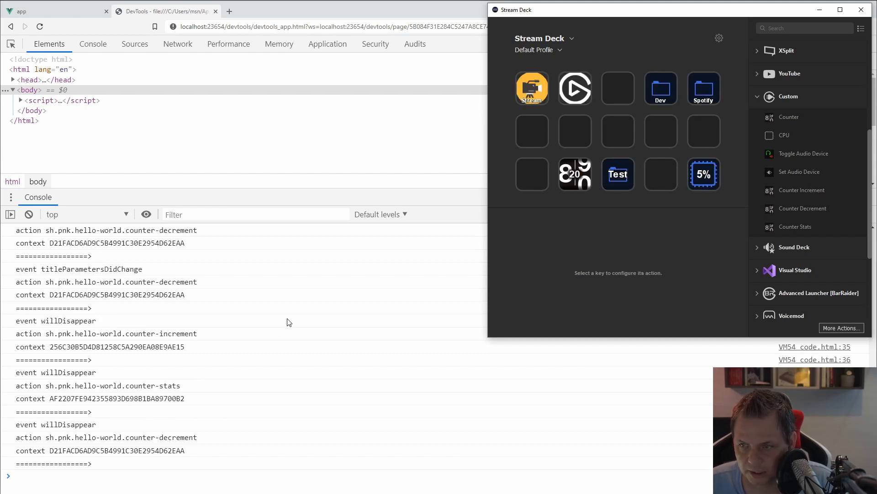
Return to the counter keys folder and show the Counter Decrement key's settings
{"action": "left_click", "coordinate": [532, 88]}
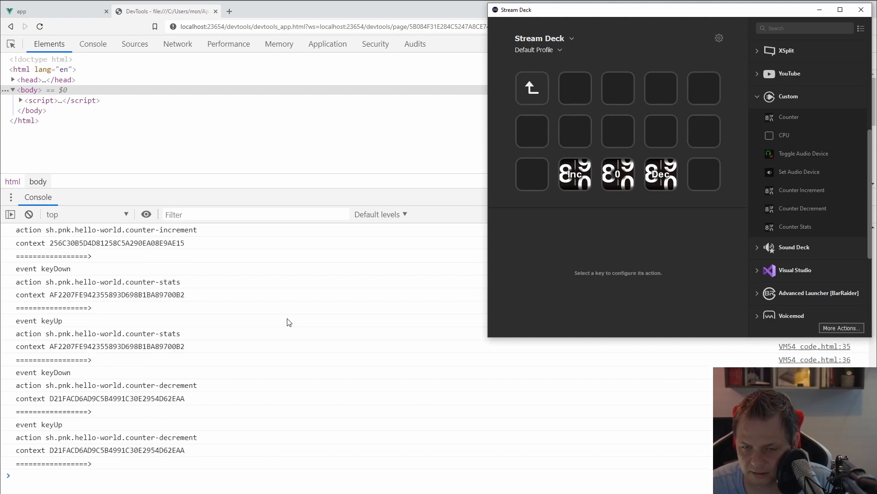
{"action": "left_click", "coordinate": [660, 173]}
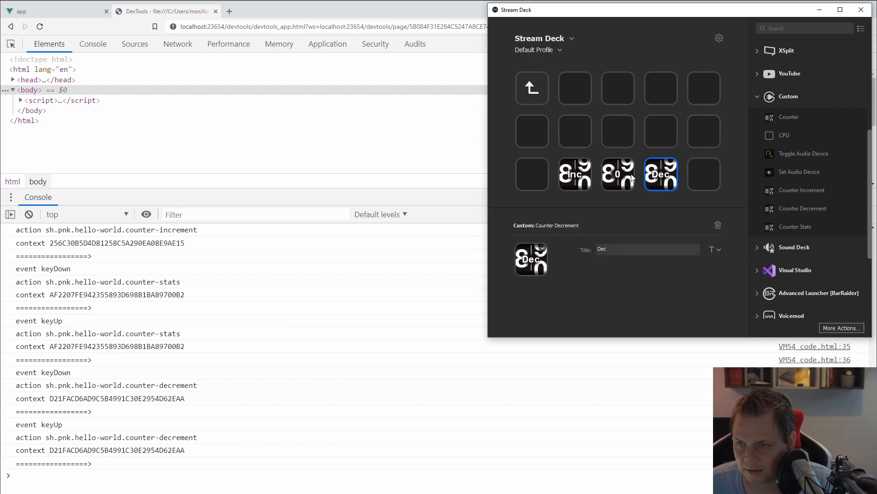
{"action": "mouse_move", "coordinate": [613, 140]}
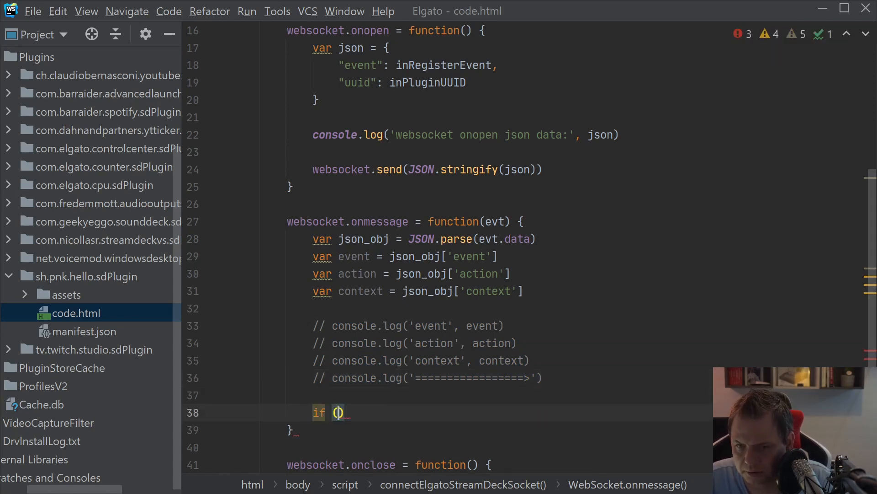
Write if (event === 'keyDown') { console.log('Hit ', event) } in the handler
{"action": "type", "text": "event === 'k"}
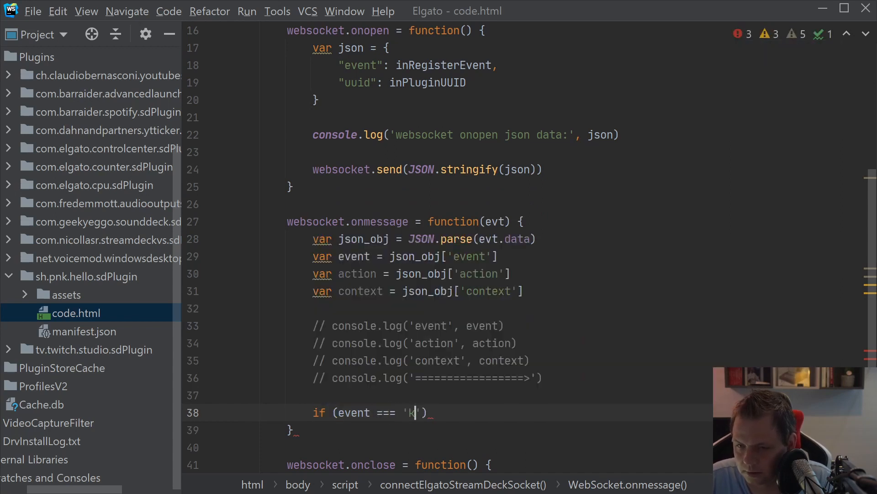
{"action": "type", "text": "eyDown"}
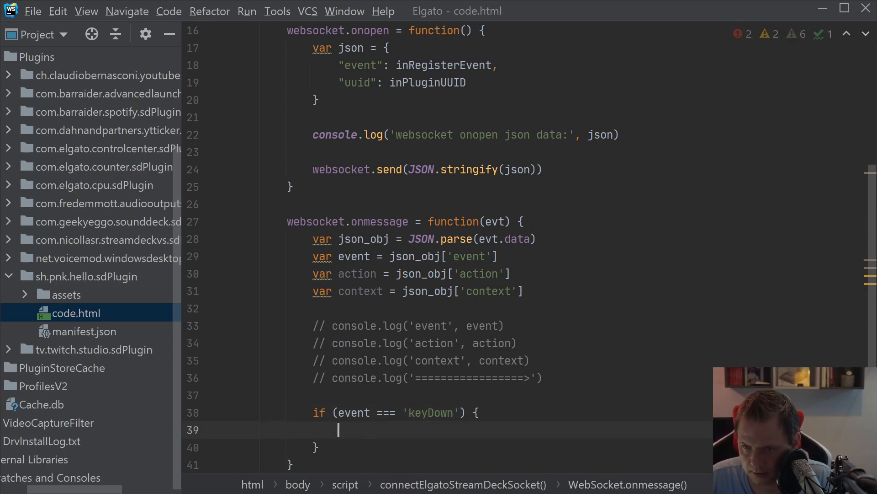
{"action": "type", "text": "console.log('"}
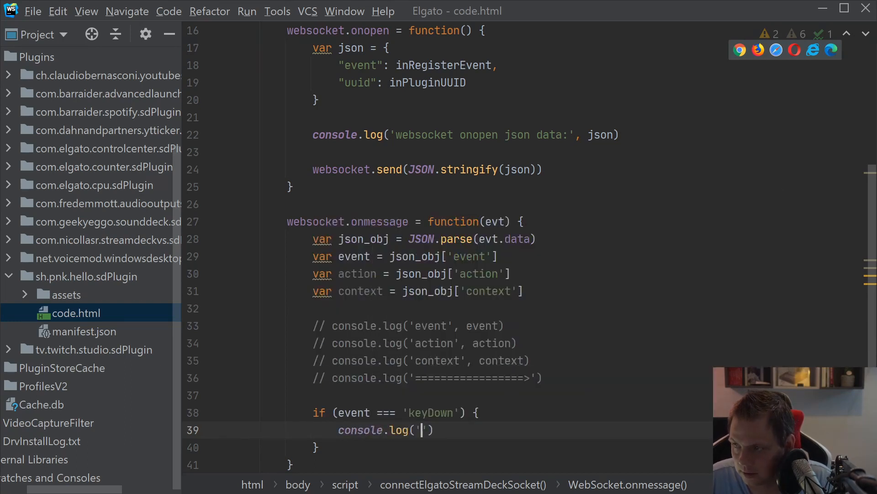
{"action": "type", "text": "Hit"}
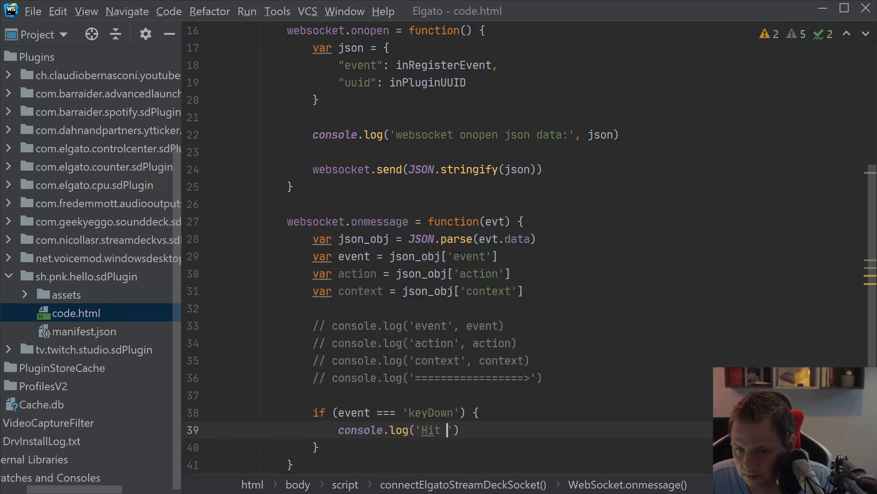
{"action": "type", "text": ","}
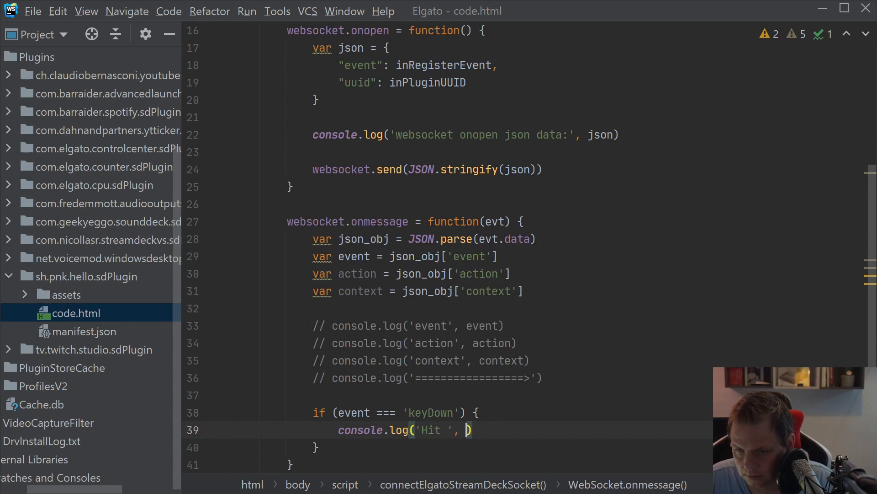
{"action": "type", "text": "event"}
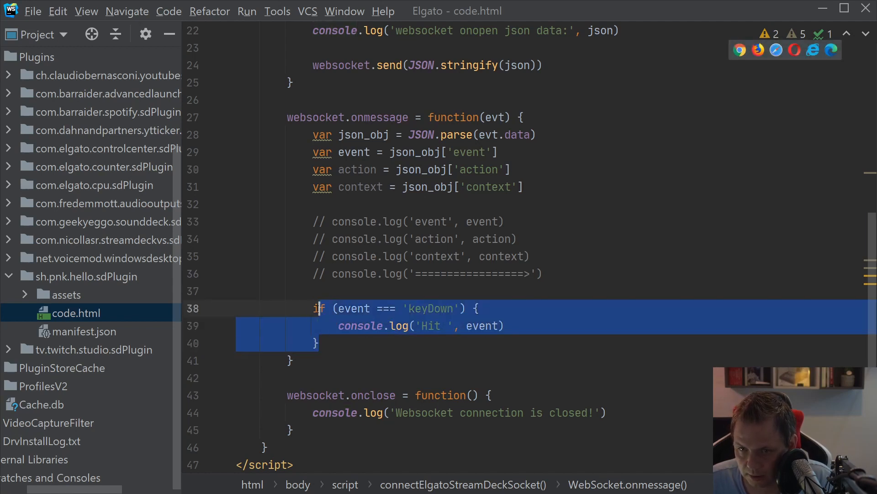
Duplicate the keyDown branch into an else-if for keyUp logging 'Hit keyUp'
{"action": "type", "text": "e"}
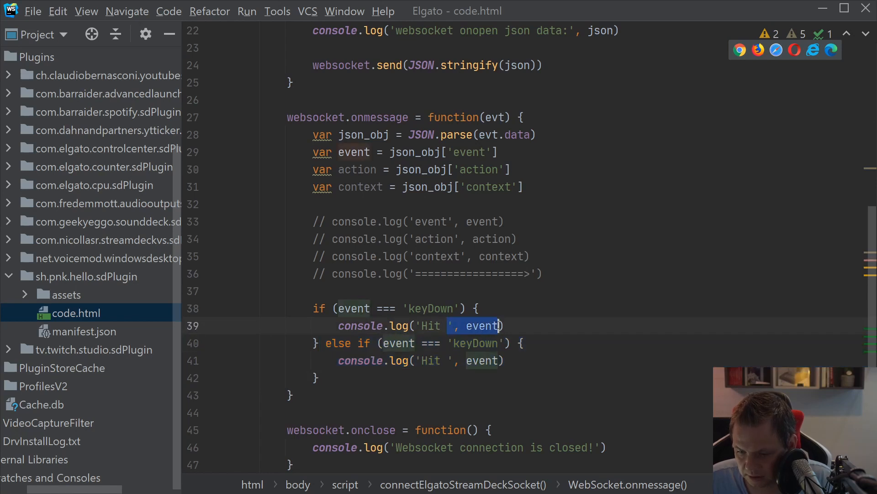
{"action": "type", "text": "keyDownb"}
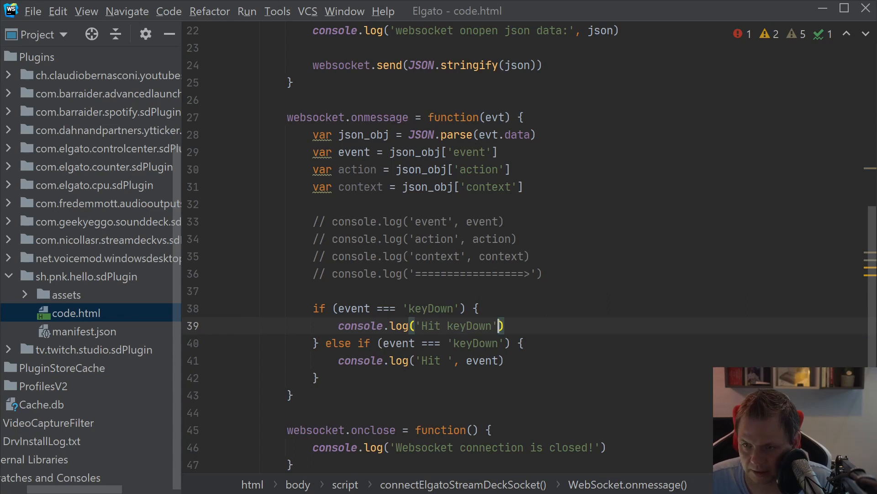
{"action": "double_click", "coordinate": [473, 342]}
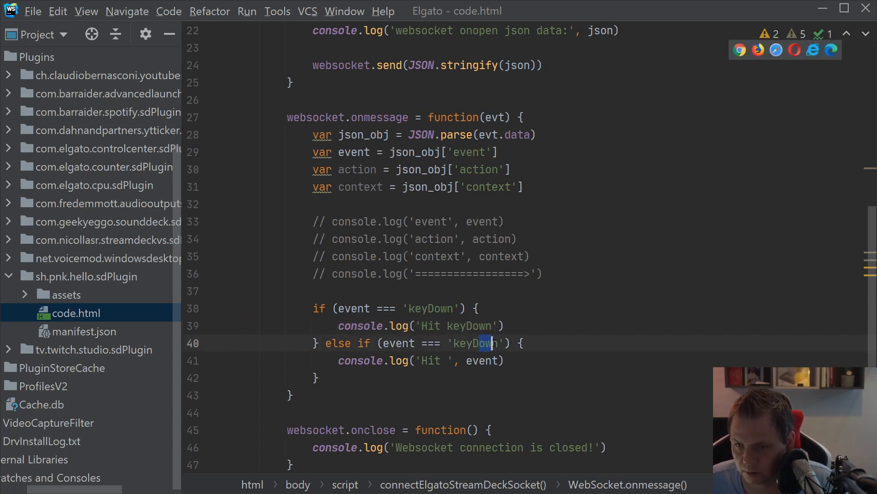
{"action": "type", "text": "keyUp"}
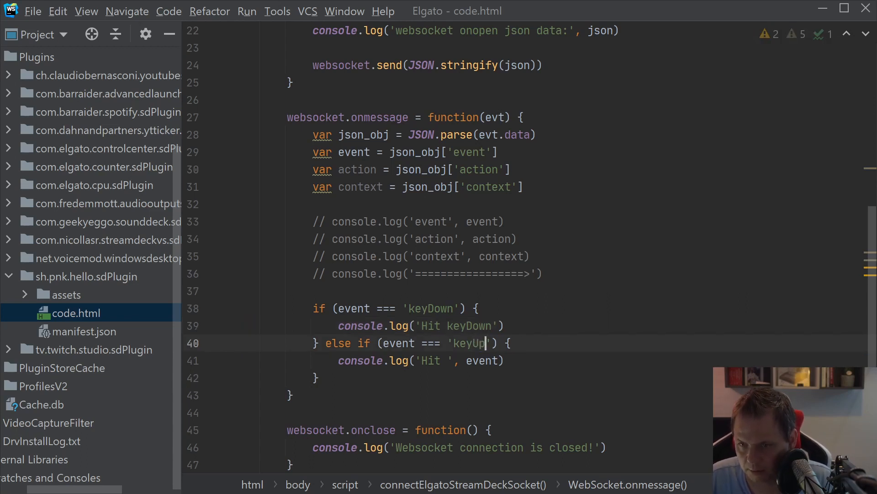
{"action": "double_click", "coordinate": [470, 342]}
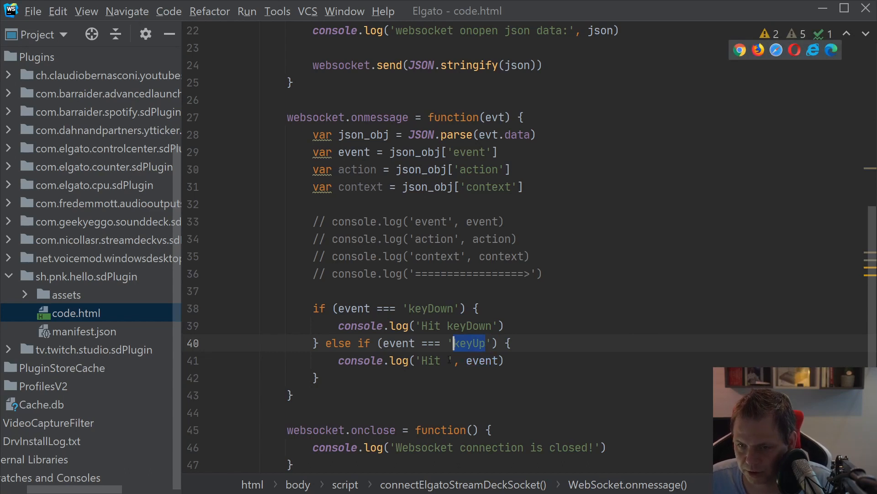
{"action": "type", "text": "keyUp"}
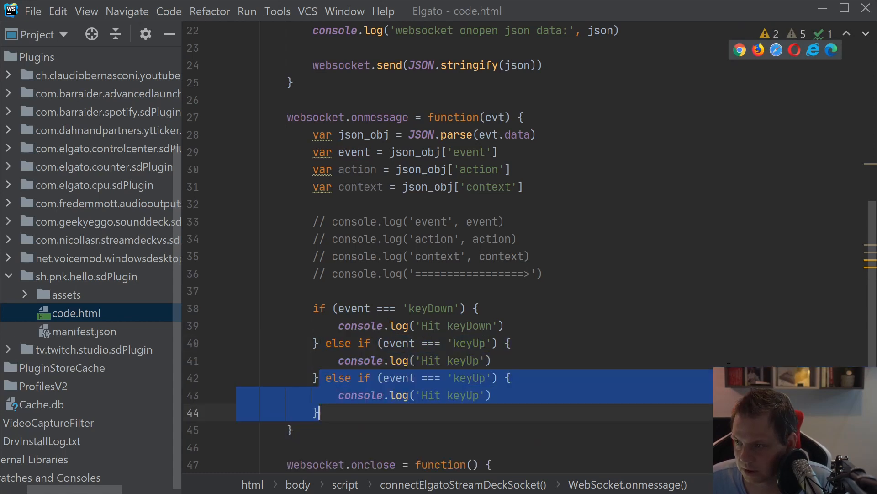
Add else-if branches for willAppear and willDisappear with matching Hit logs
{"action": "scroll", "scroll_direction": "down", "scroll_amount": 3}
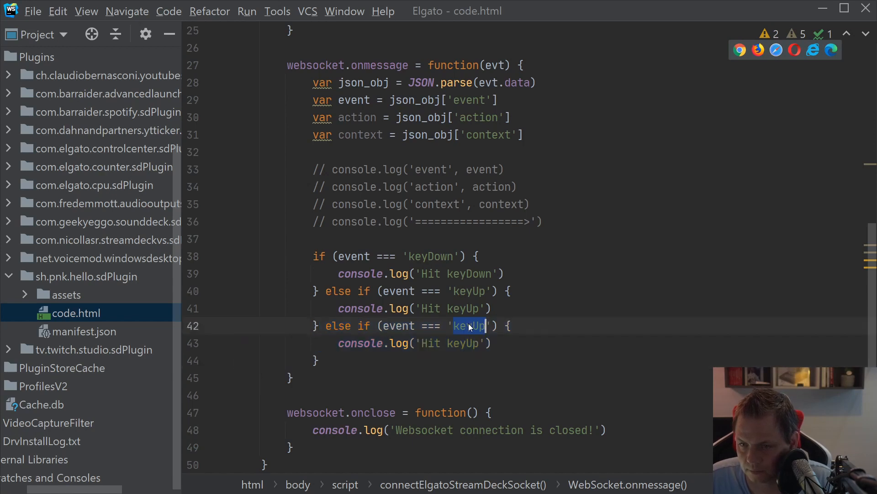
{"action": "type", "text": "will"}
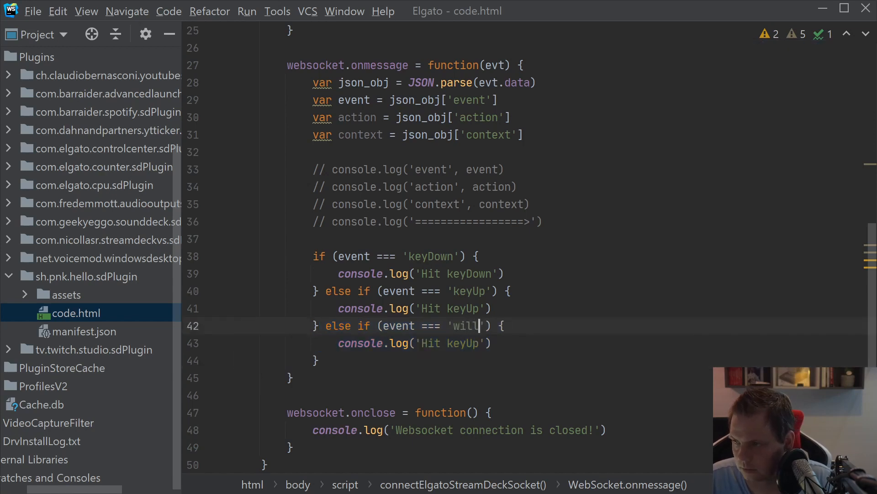
{"action": "type", "text": "Appear"}
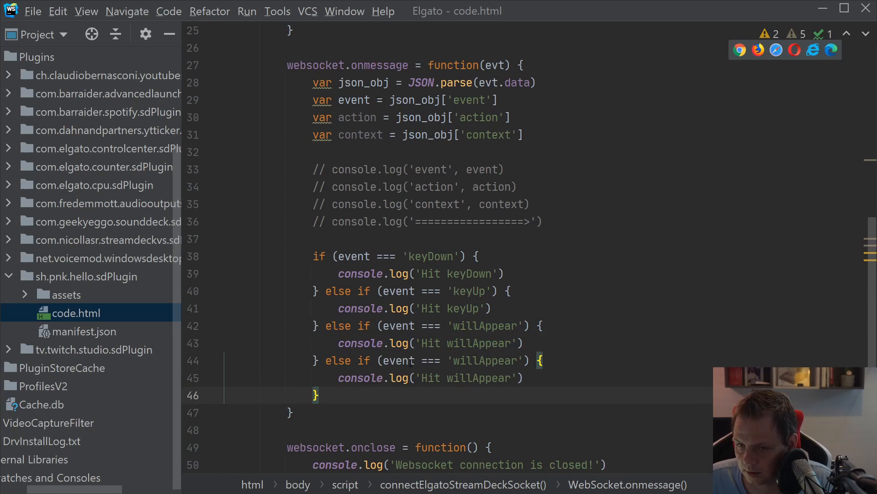
{"action": "double_click", "coordinate": [498, 360]}
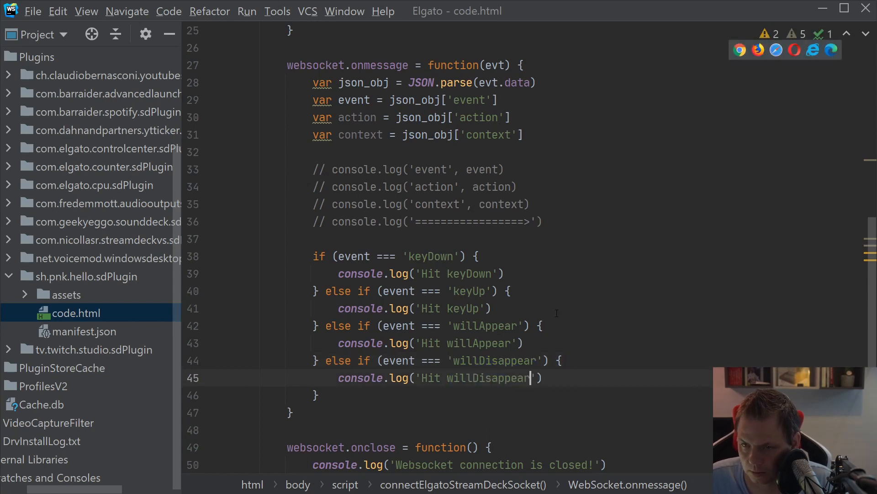
Log 'coordinates' with json_obj['payload']['coordinates'] inside the keyDown branch
{"action": "key", "text": "Enter"}
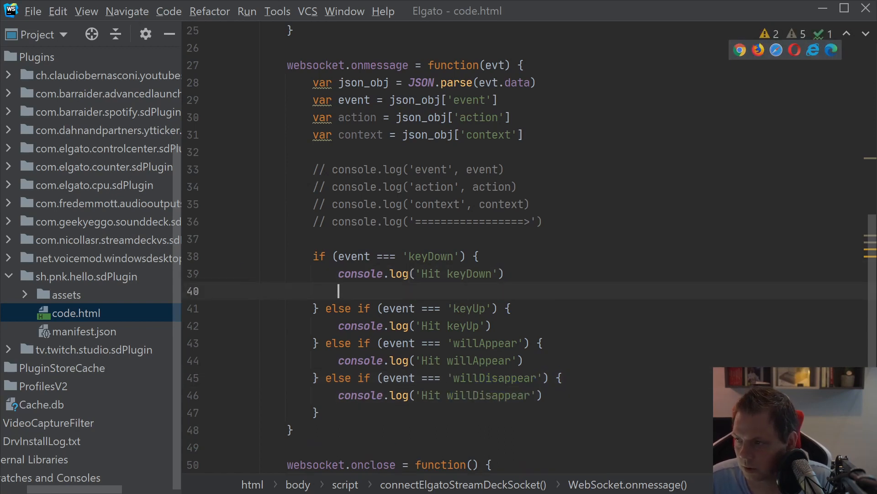
{"action": "type", "text": "console.log('"}
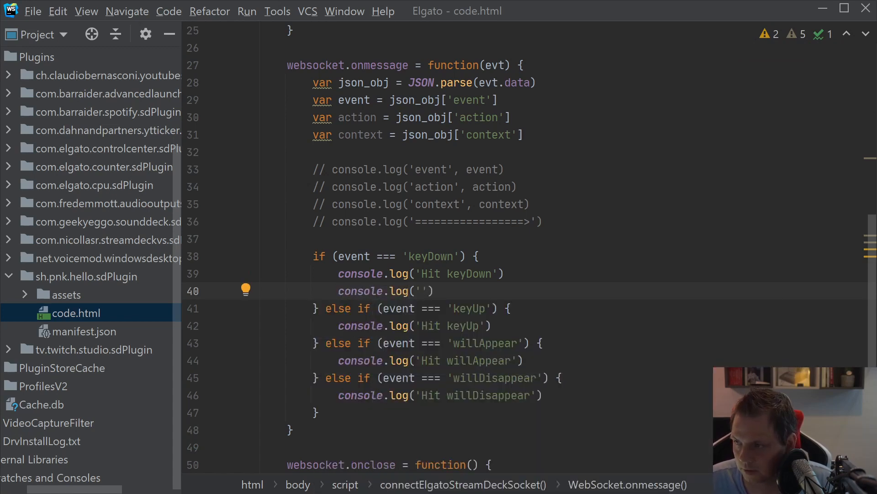
{"action": "type", "text": "coordina"}
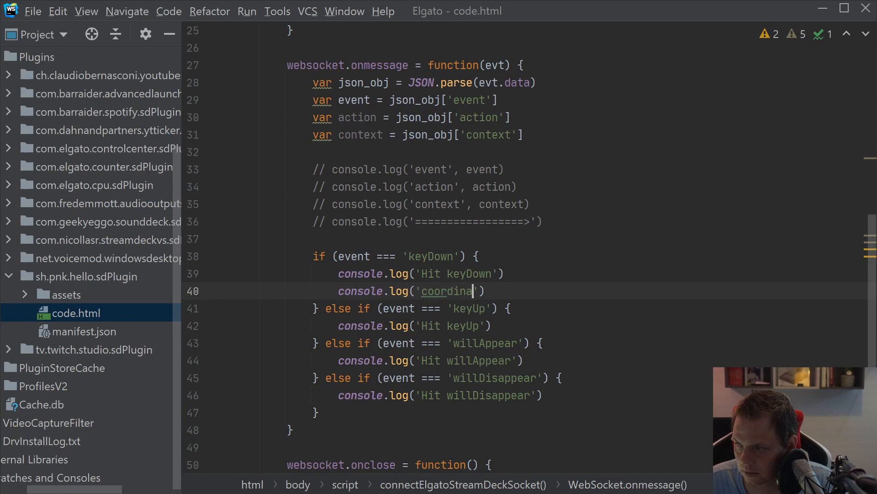
{"action": "type", "text": "tes"}
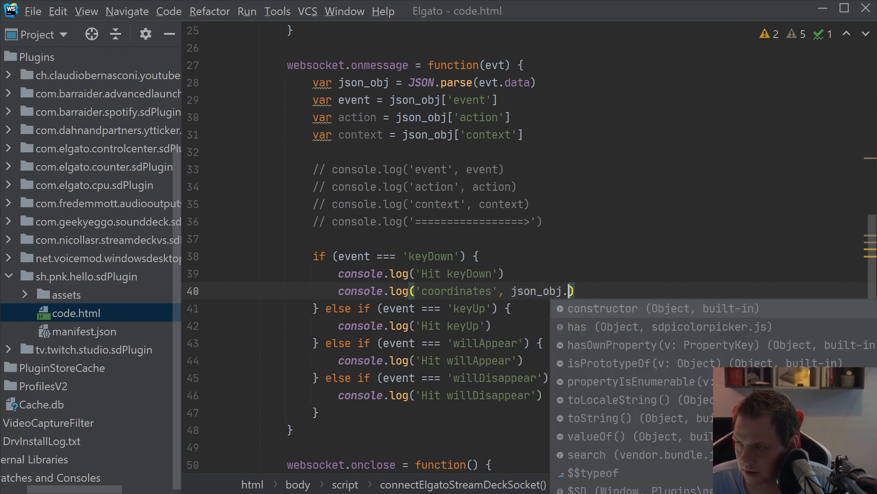
{"action": "type", "text": "pay"}
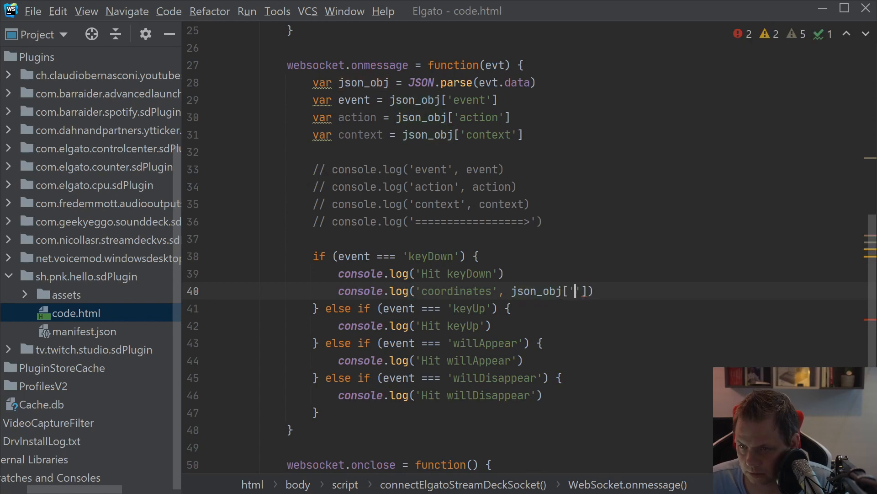
{"action": "type", "text": "payload"}
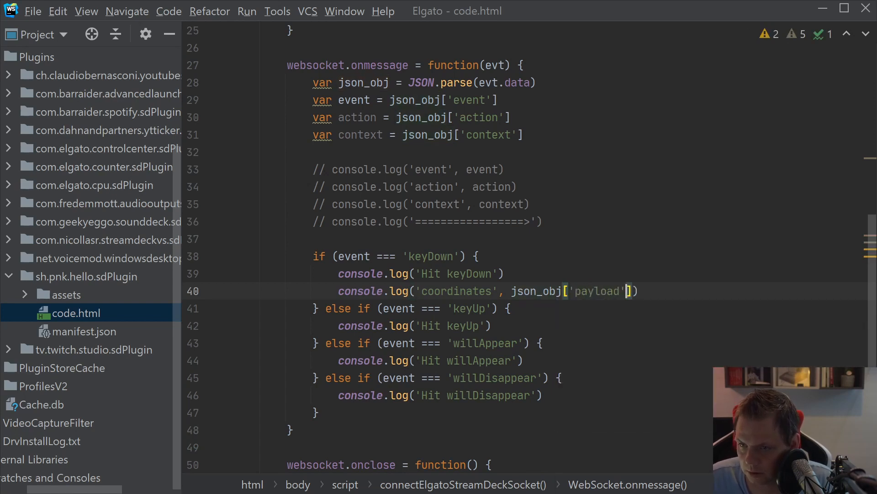
{"action": "type", "text": "['''"}
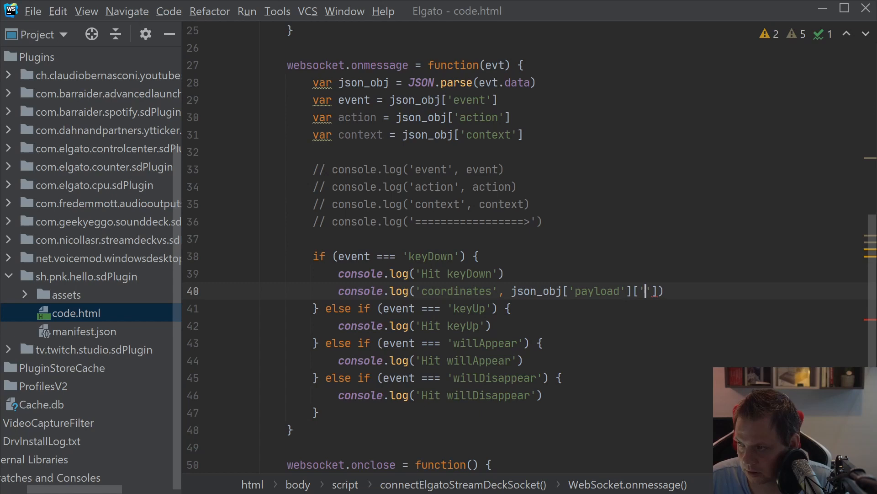
{"action": "type", "text": "coord"}
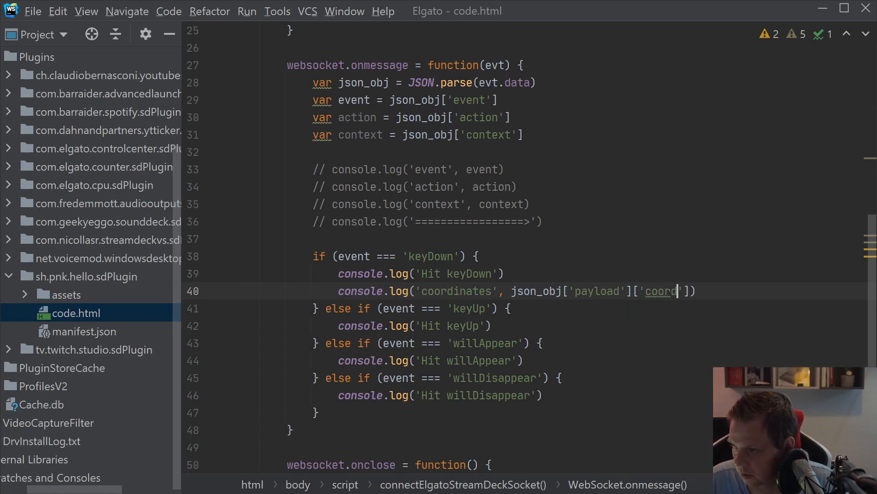
{"action": "type", "text": "inates"}
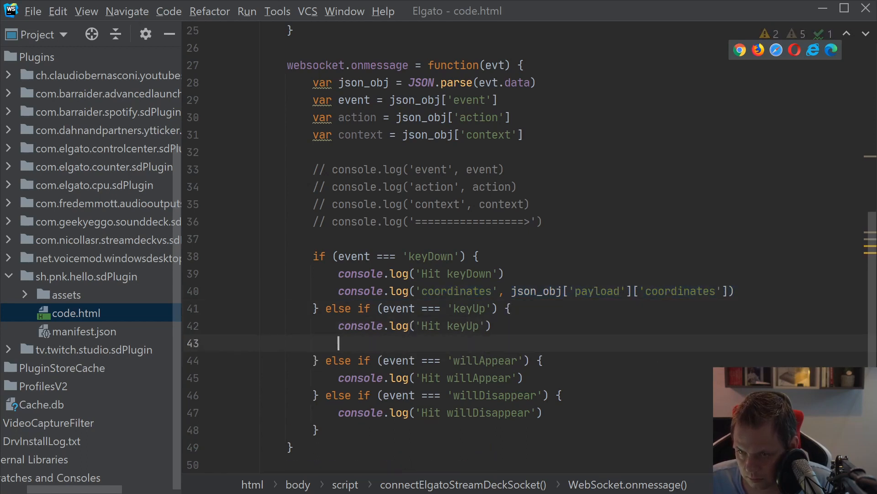
Add the same coordinates log line inside the keyUp branch
{"action": "type", "text": "console.log('coordinates', json_obj['payload']['coordinates'])"}
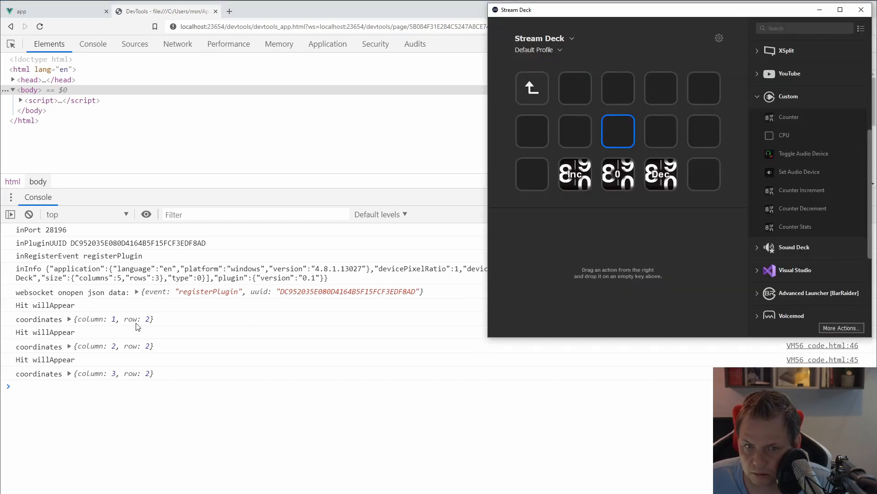
Select several Stream Deck keys so appear, disappear and key events log with coordinates
{"action": "left_click", "coordinate": [575, 88]}
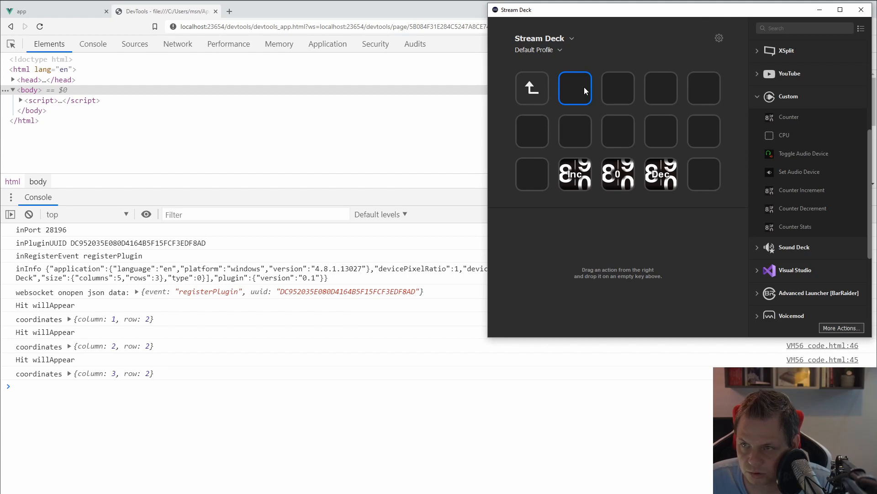
{"action": "left_click", "coordinate": [575, 173]}
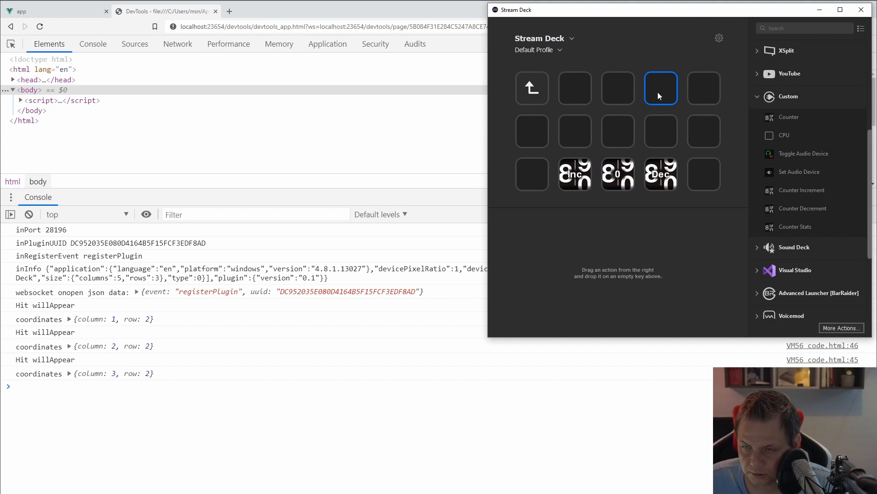
{"action": "left_click", "coordinate": [661, 174]}
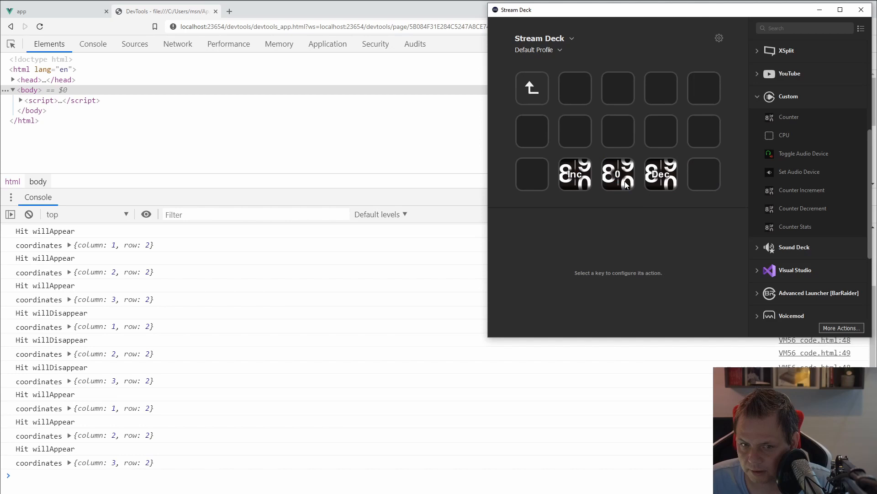
{"action": "left_click", "coordinate": [618, 173]}
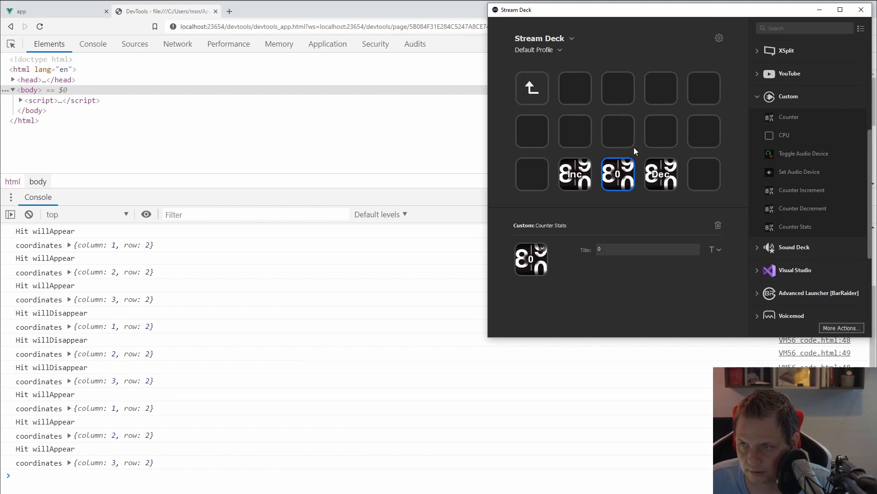
{"action": "left_click", "coordinate": [617, 130]}
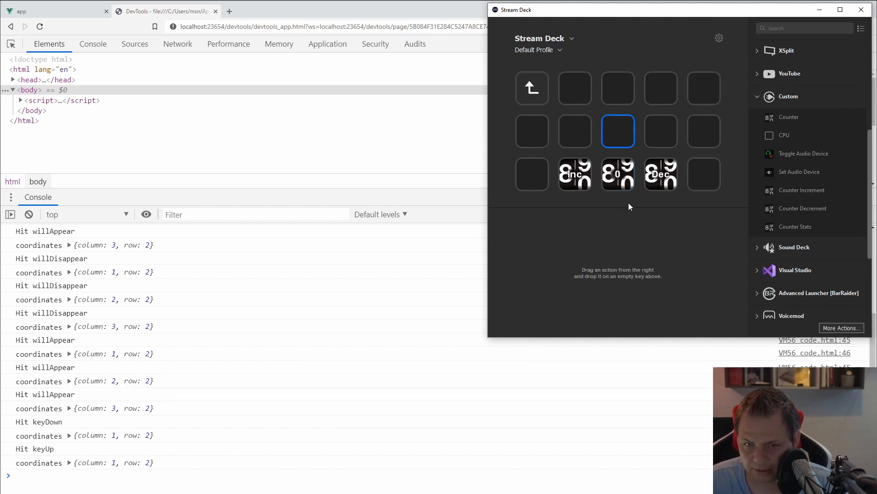
{"action": "left_click", "coordinate": [618, 174]}
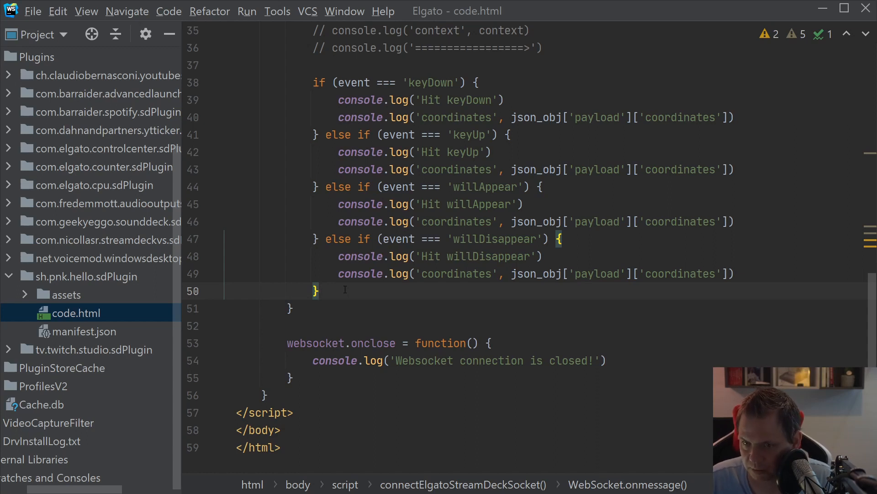
Start a new else-if block under a comment saying these events aren't used right now
{"action": "type", "text": "else if"}
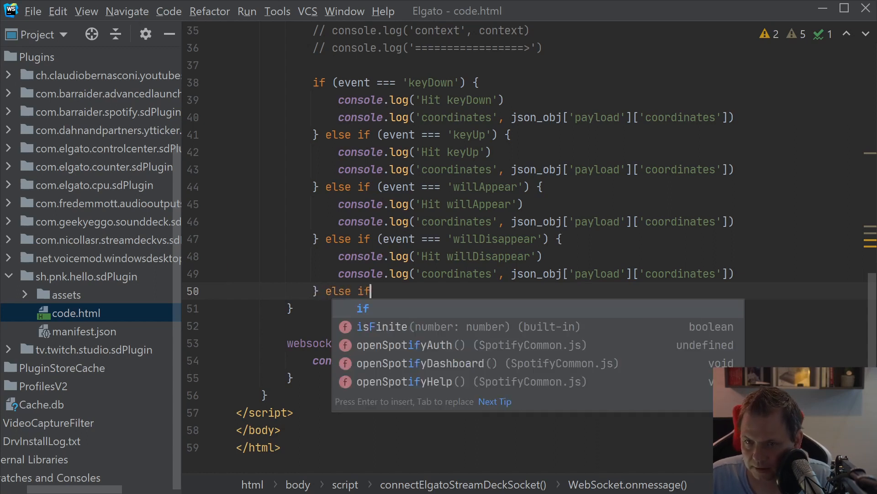
{"action": "type", "text": "("}
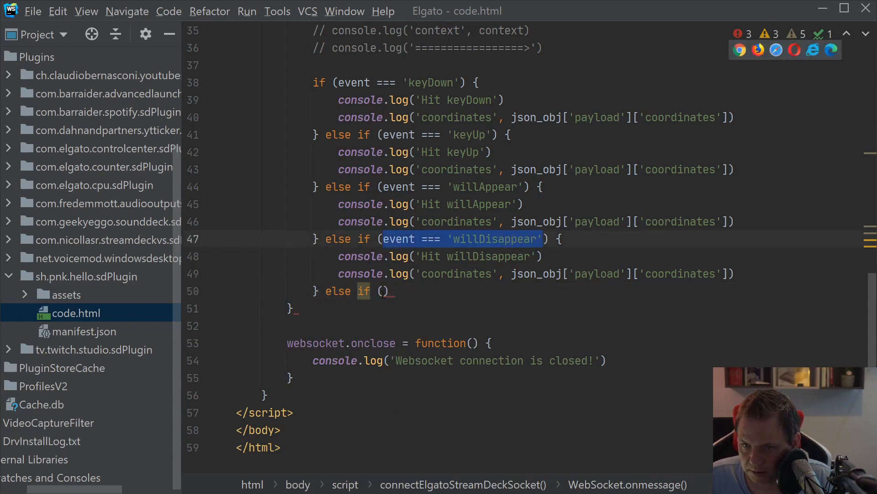
{"action": "type", "text": "event === 'willDisappear'"}
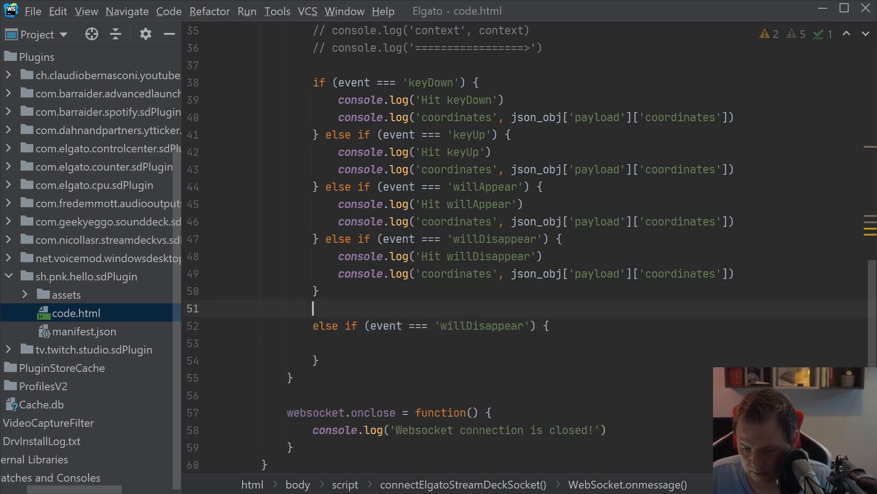
{"action": "type", "text": "// We don"}
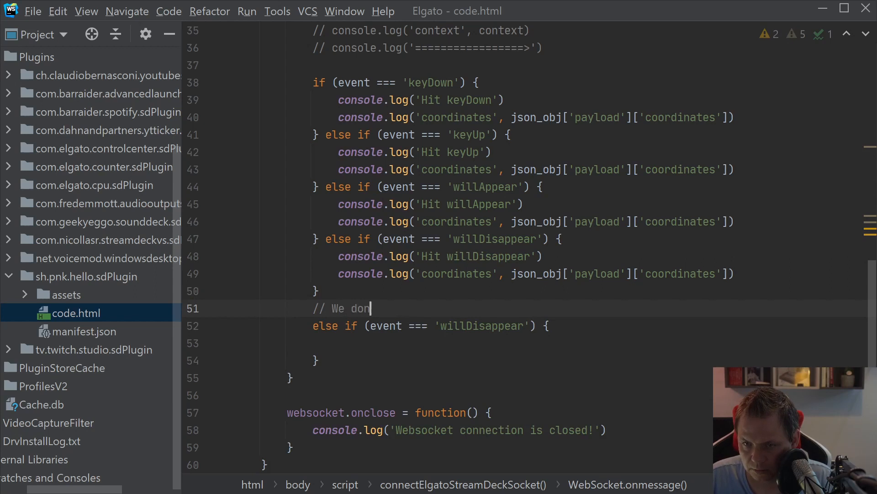
{"action": "type", "text": "'t use it right now but i"}
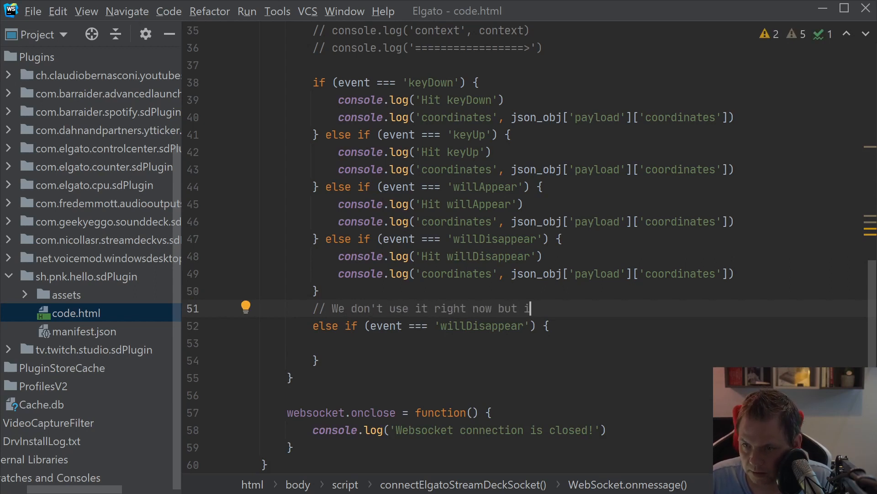
{"action": "type", "text": "ts still"}
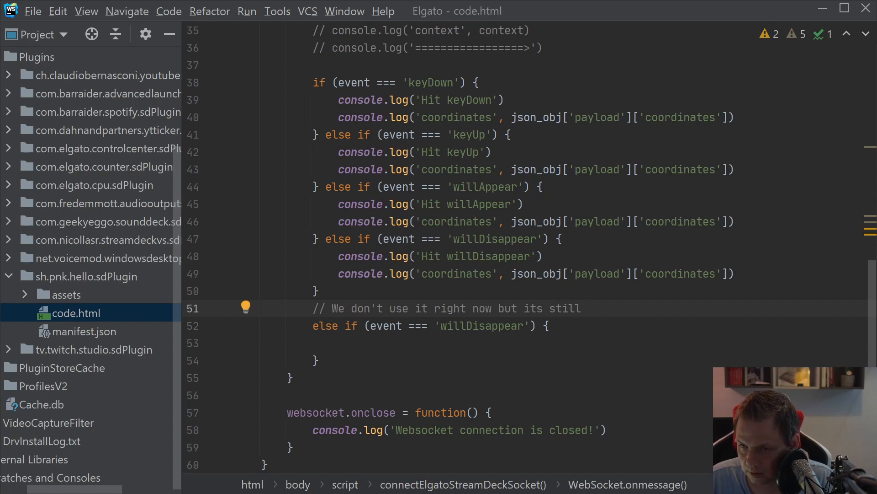
{"action": "type", "text": "okay to try out of your self! :"}
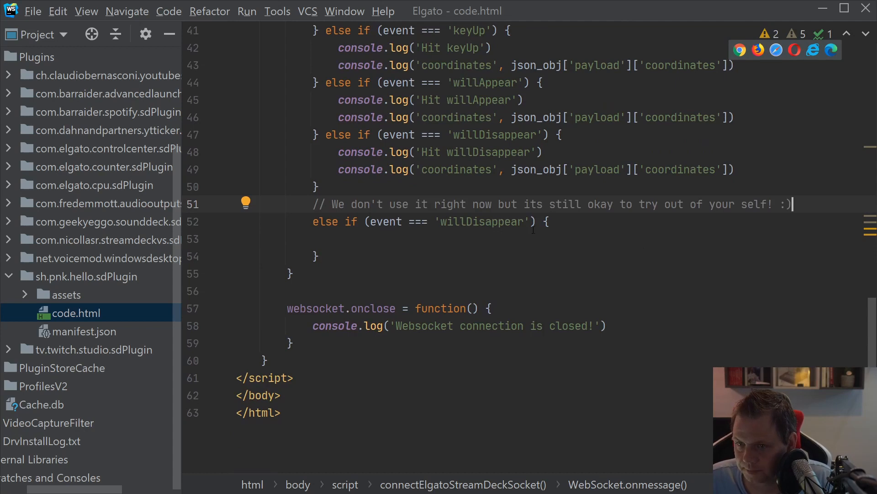
Make the branch check titleParametersDidChange and log 'Hit titleParametersDidChange'
{"action": "double_click", "coordinate": [481, 221]}
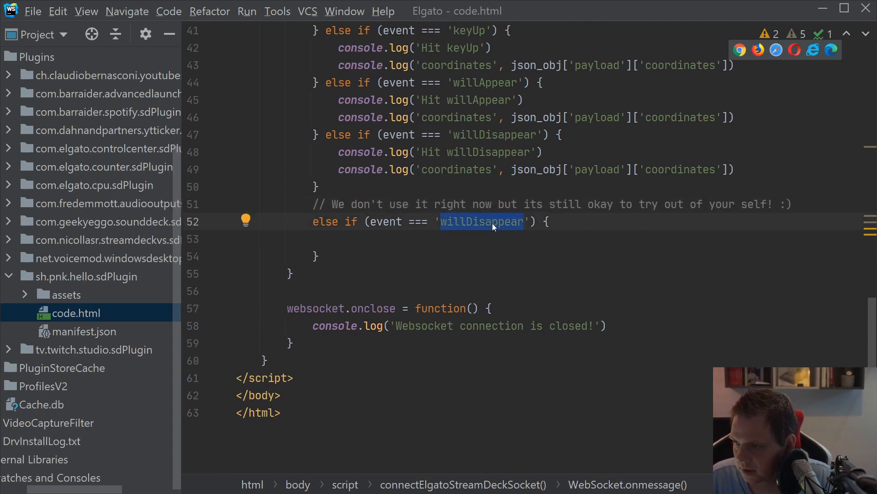
{"action": "type", "text": "titlePar"}
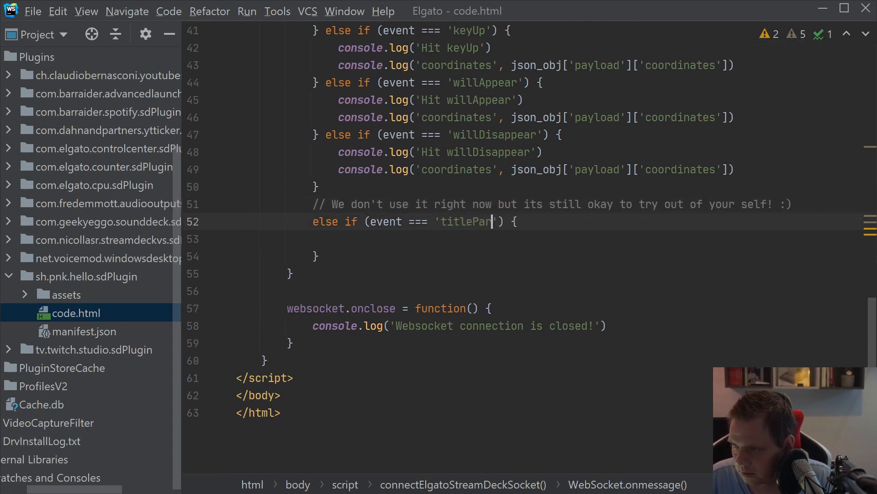
{"action": "type", "text": "ameter"}
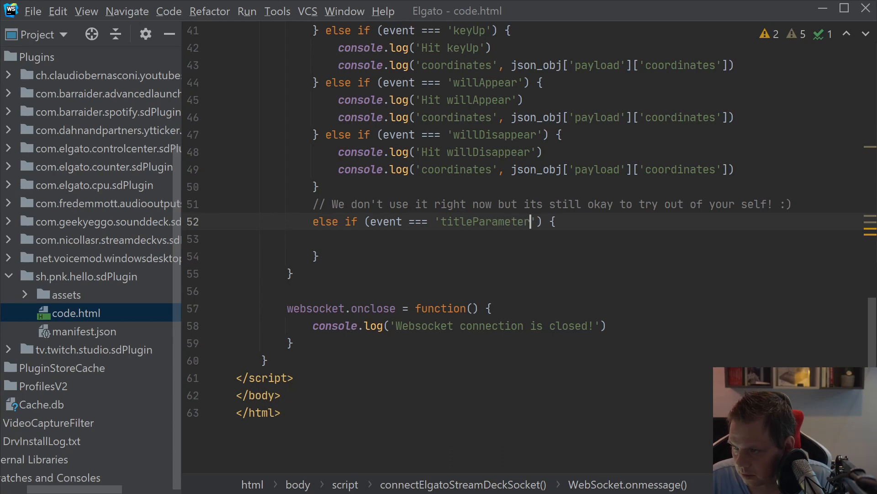
{"action": "type", "text": "sDidChange"}
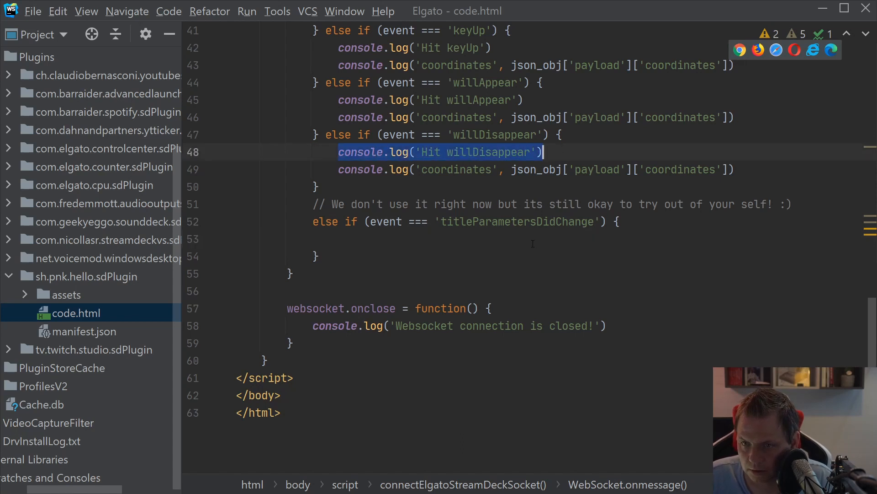
{"action": "type", "text": "console.log('Hit titleParametersDidChange')"}
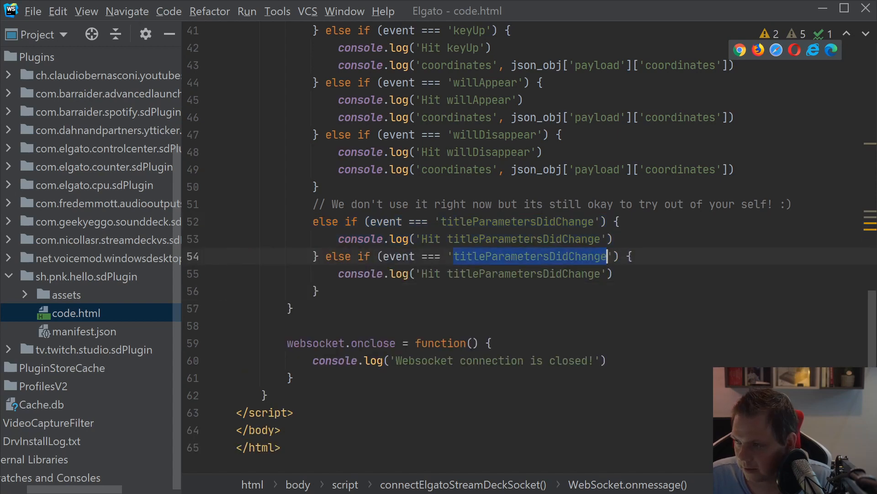
Add a deviceDidConnect branch logging 'Hit deviceDidConnect'
{"action": "type", "text": "de"}
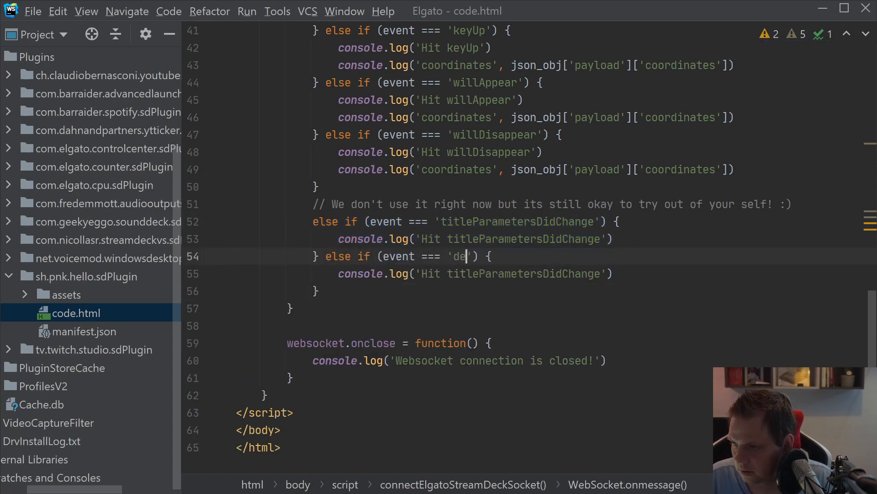
{"action": "type", "text": "viceDidConne"}
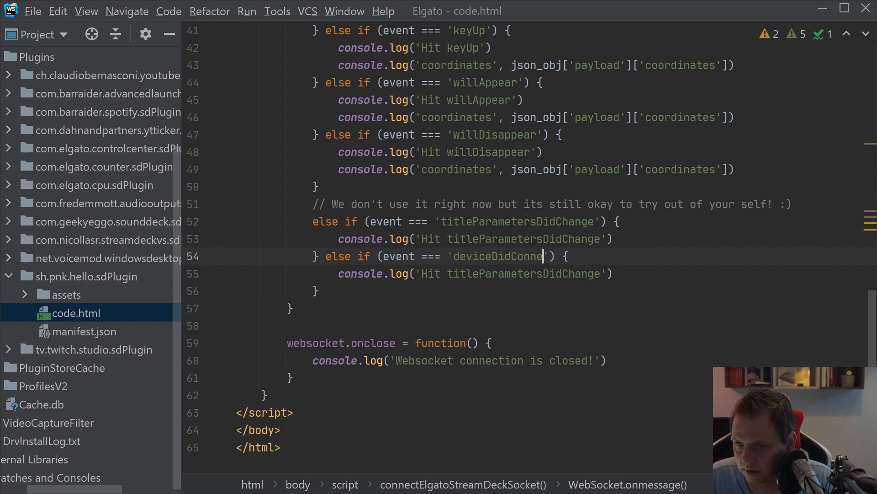
{"action": "type", "text": "ct"}
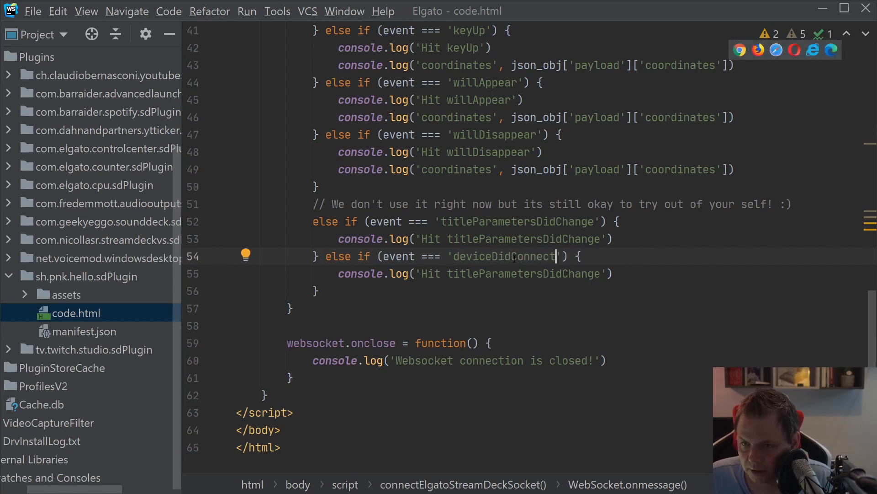
{"action": "type", "text": "deviceDidConnect"}
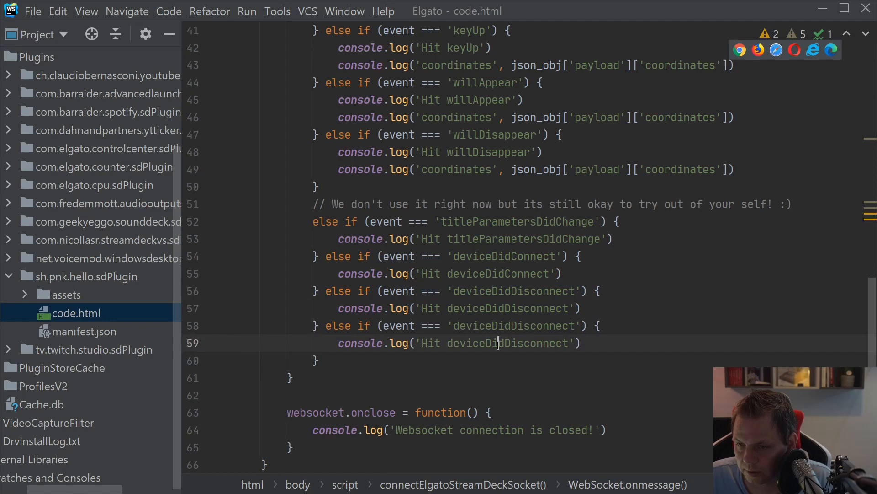
Rename duplicated branches to applicationDidLaunch and applicationDidTerminate with matching logs
{"action": "type", "text": "app"}
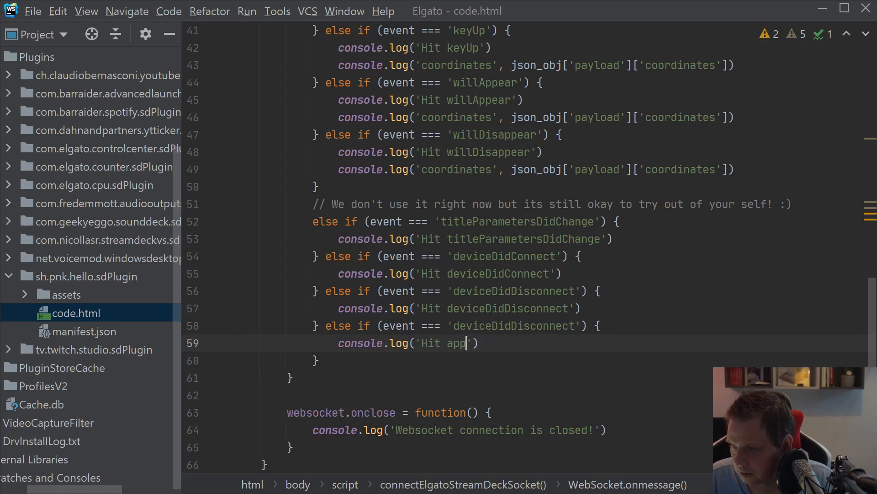
{"action": "type", "text": "li"}
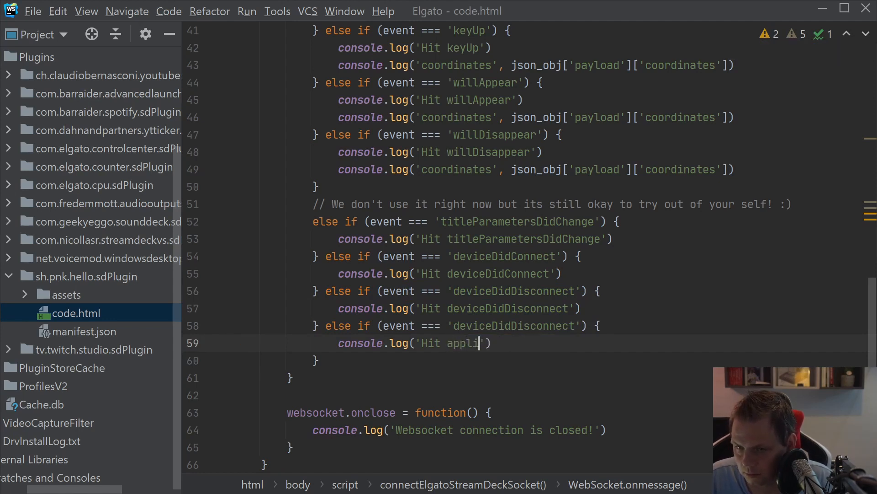
{"action": "type", "text": "cationDi"}
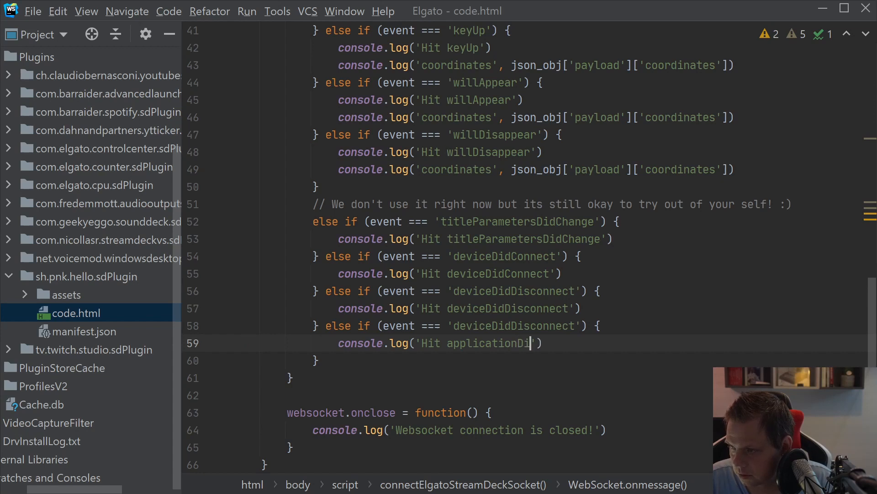
{"action": "type", "text": "dLaunch"}
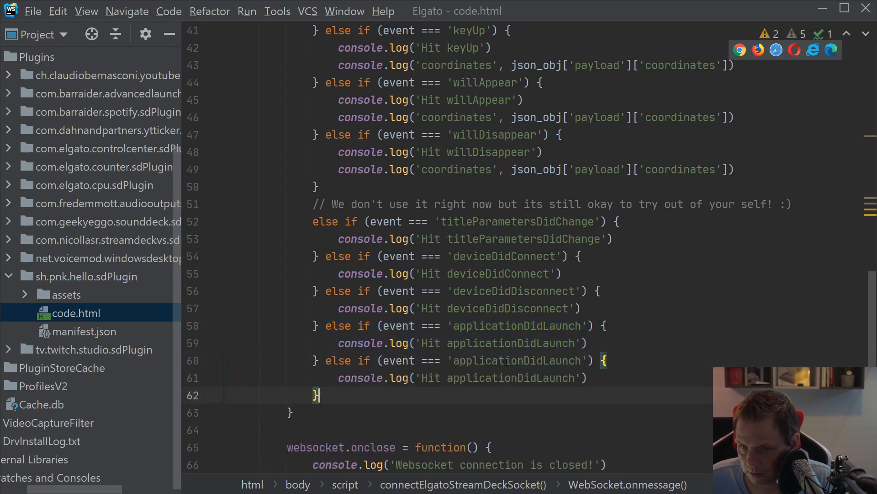
{"action": "double_click", "coordinate": [515, 361]}
{"action": "type", "text": "Terminate"}
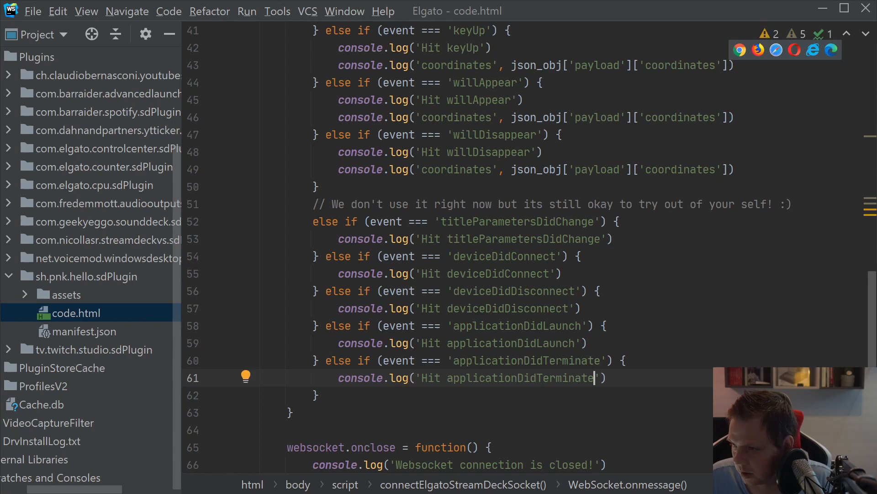
Rename the newest branch's event to systemDidWakeUp
{"action": "left_click_drag", "start_coordinate": [592, 378], "coordinate": [313, 394]}
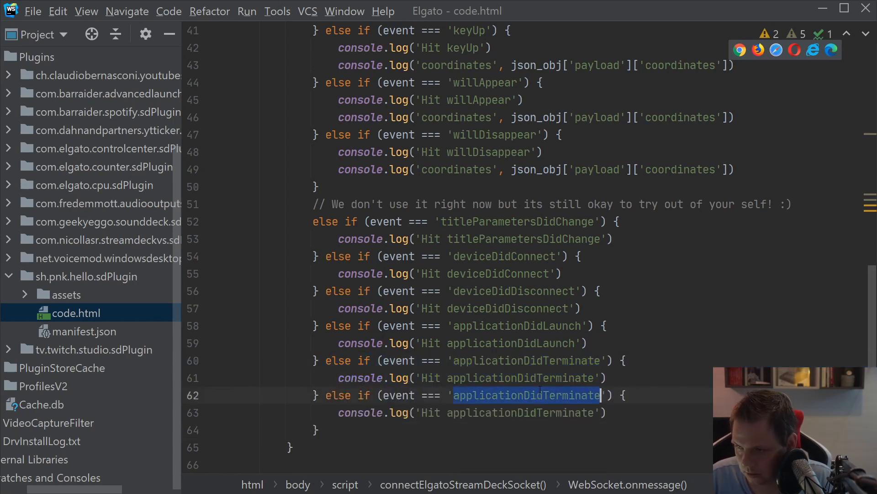
{"action": "type", "text": "system"}
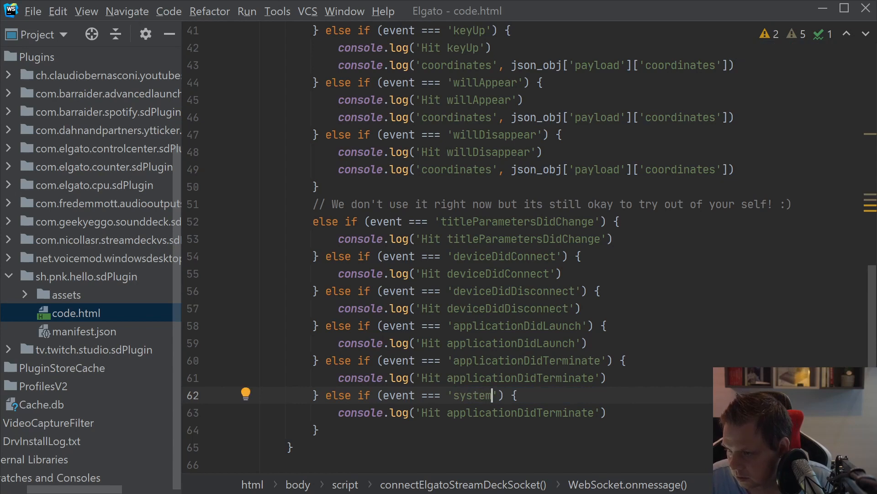
{"action": "type", "text": "DidWakeUp"}
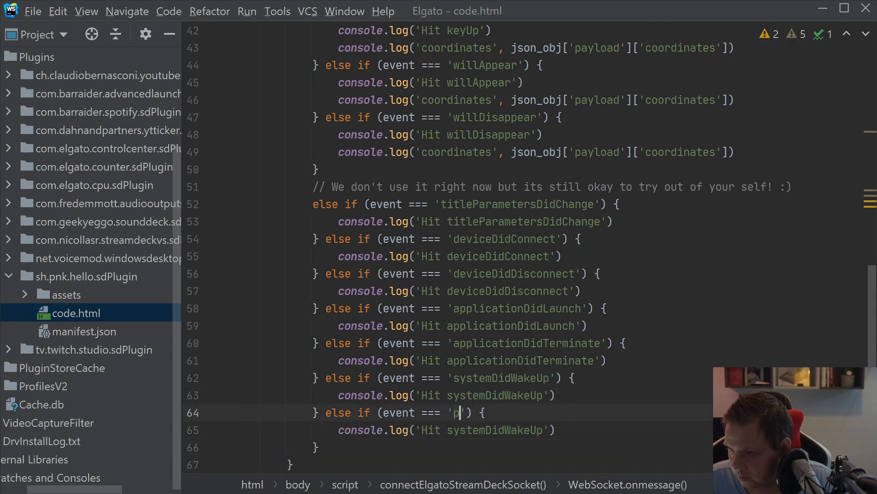
Rename the duplicated branch to propertyInspectorDidAppear in its condition and Hit log
{"action": "type", "text": "ropertyInspe"}
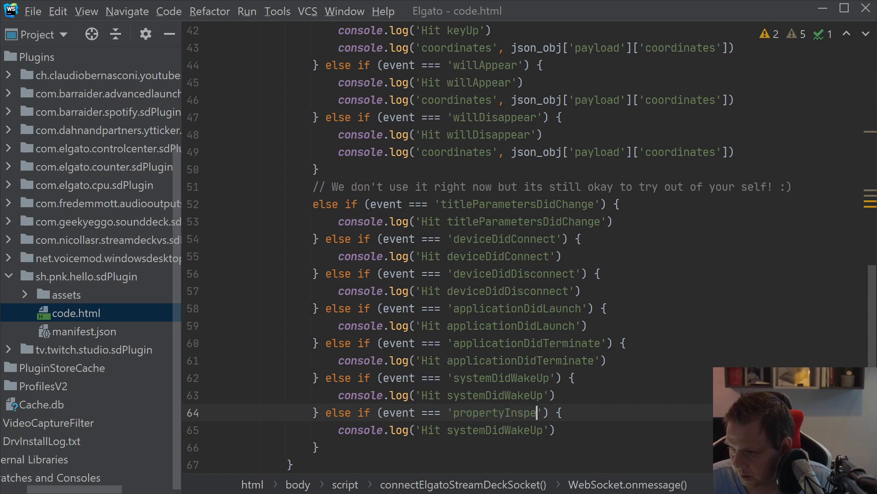
{"action": "type", "text": "ctorDidApp"}
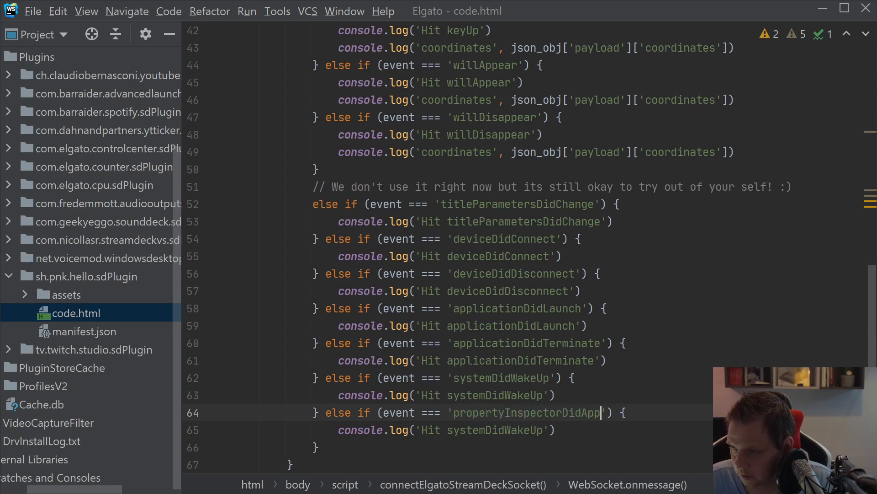
{"action": "type", "text": "ear"}
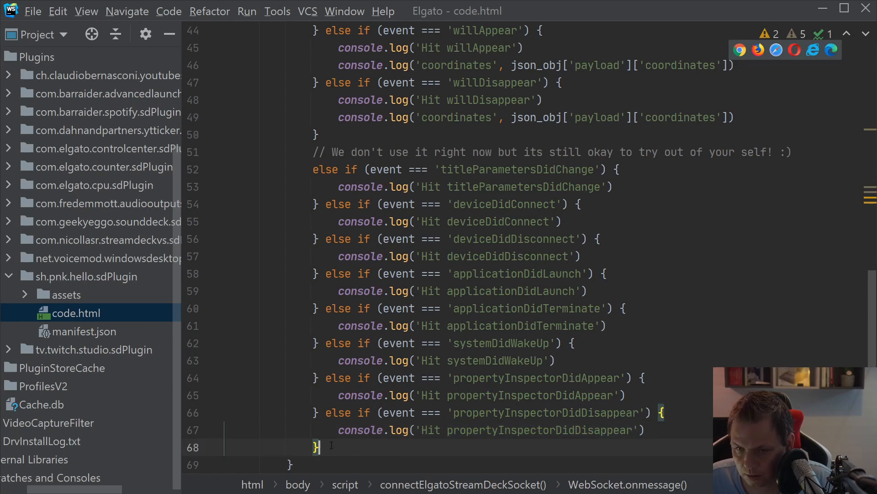
Rename the duplicated branch to sendToPlugin in its condition and log
{"action": "double_click", "coordinate": [545, 412]}
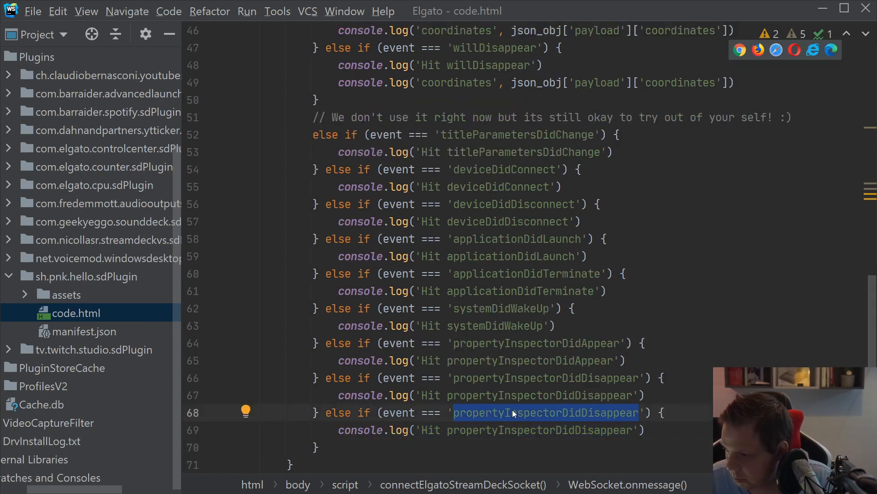
{"action": "type", "text": "sendTo') {"}
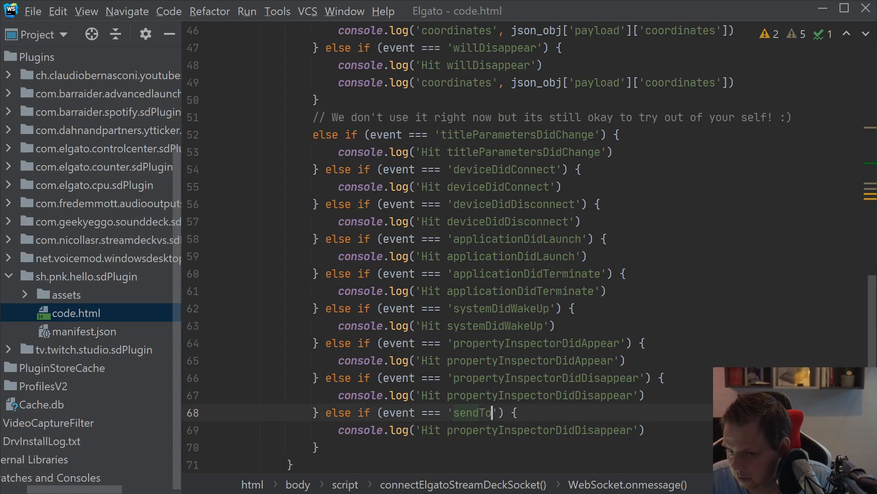
{"action": "type", "text": "PLugin"}
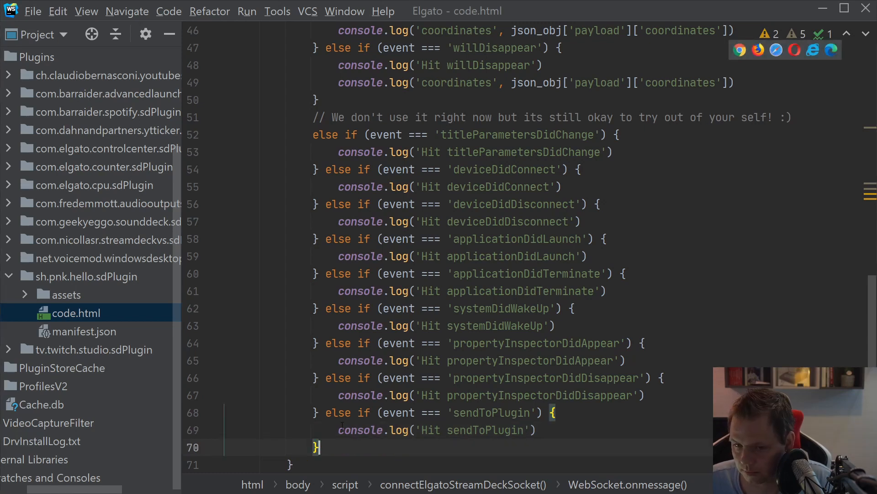
Rename further duplicates to didReceiveSettings and didReceiveGlobalSettings, then start the else block
{"action": "left_click_drag", "start_coordinate": [319, 413], "coordinate": [319, 448]}
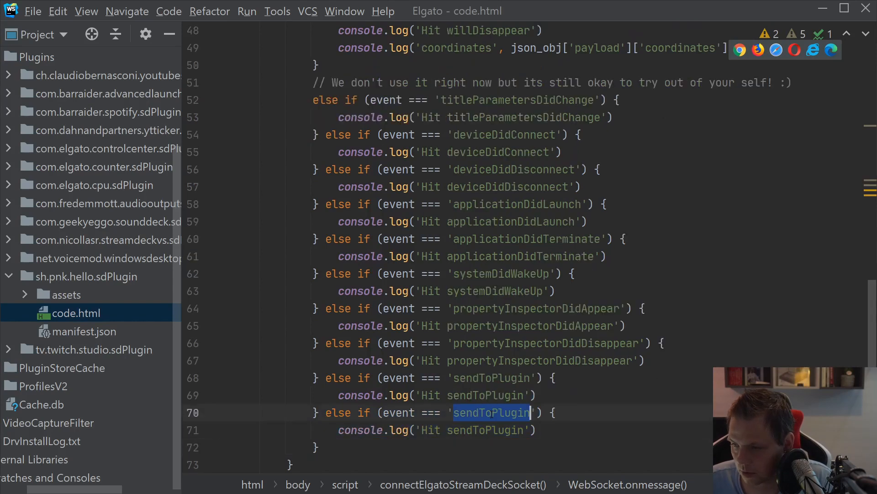
{"action": "type", "text": "did"}
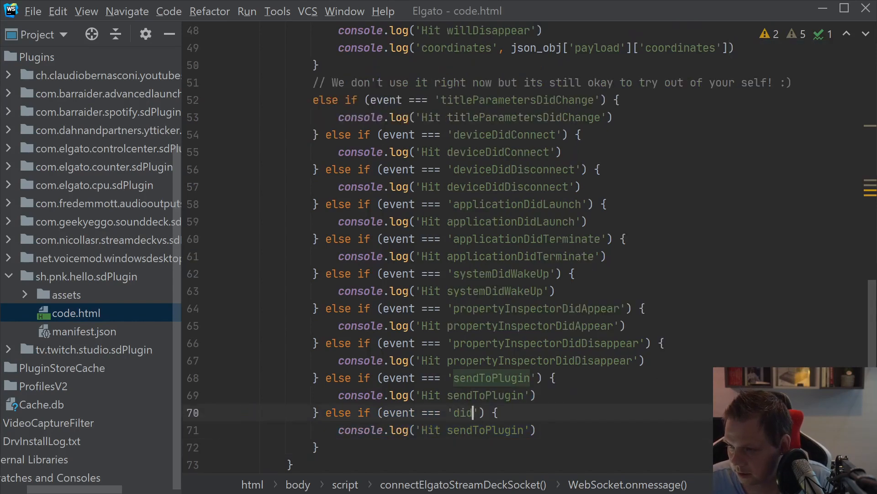
{"action": "type", "text": "ReceiveSettings"}
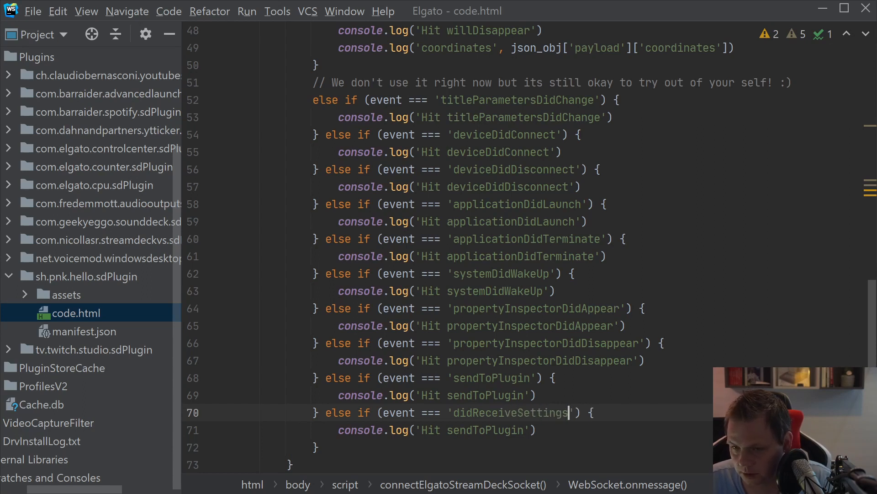
{"action": "type", "text": "didReceiveSettings"}
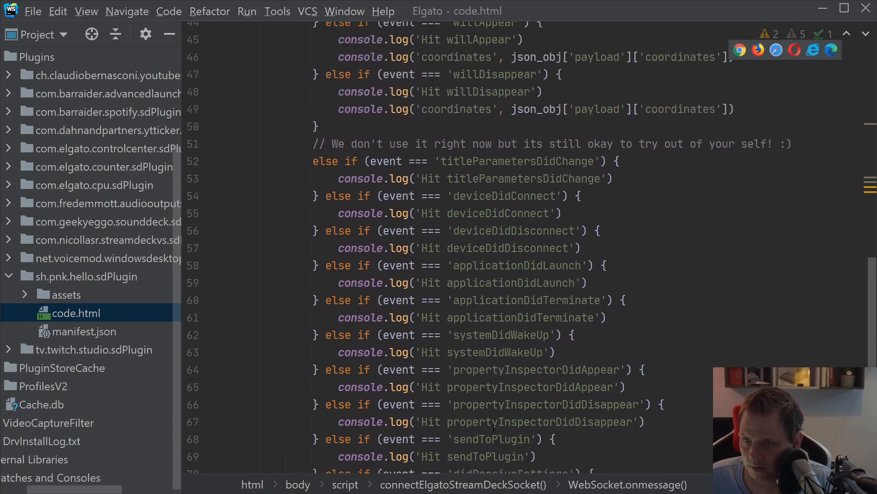
{"action": "scroll", "scroll_direction": "down", "scroll_amount": 3}
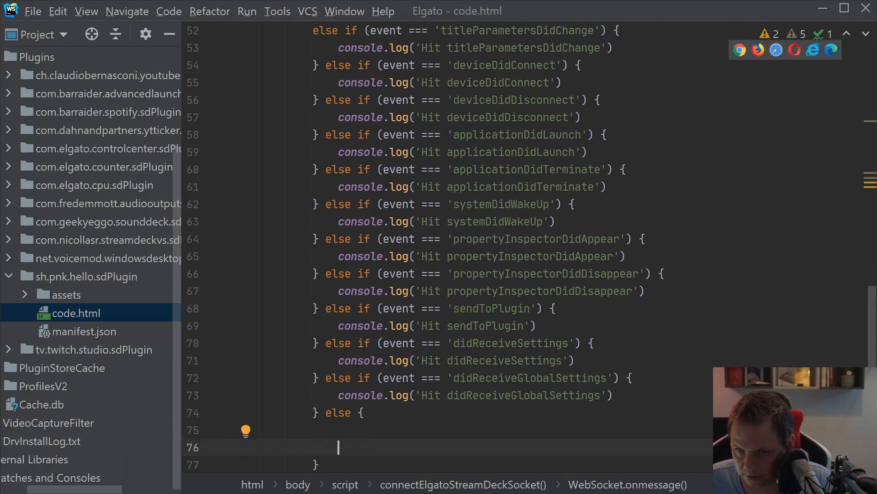
Log 'Event don't catch, why?' with the event inside the else fallback
{"action": "type", "text": "console.log('Event d"}
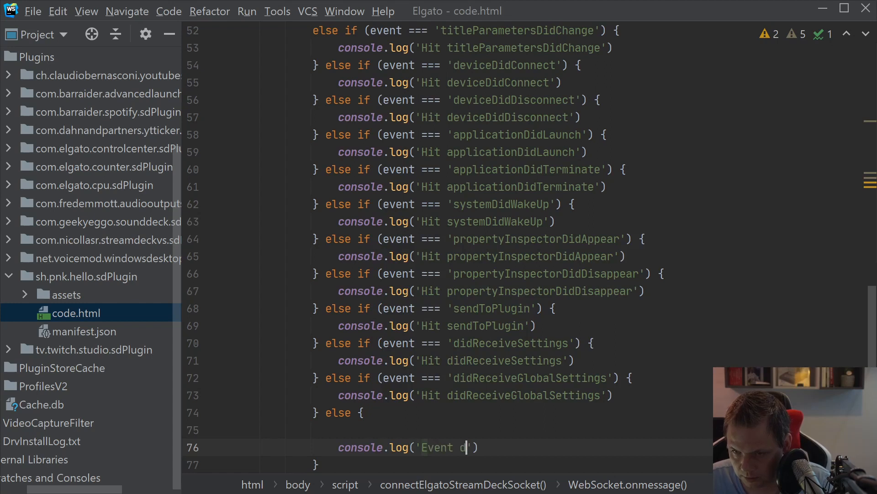
{"action": "type", "text": "on\\'"}
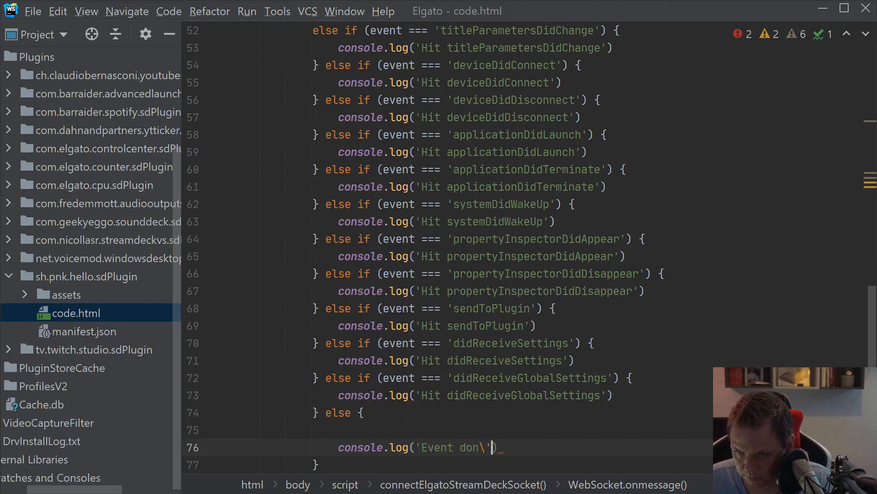
{"action": "type", "text": "t catch"}
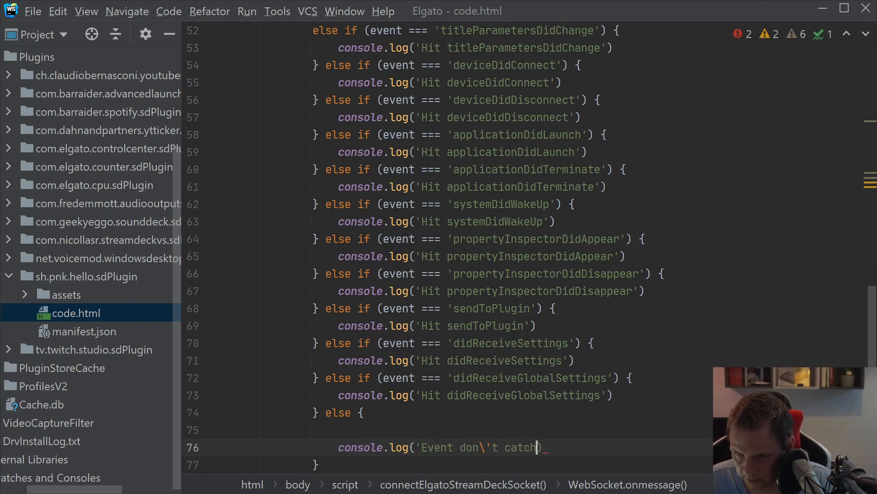
{"action": "type", "text": ","}
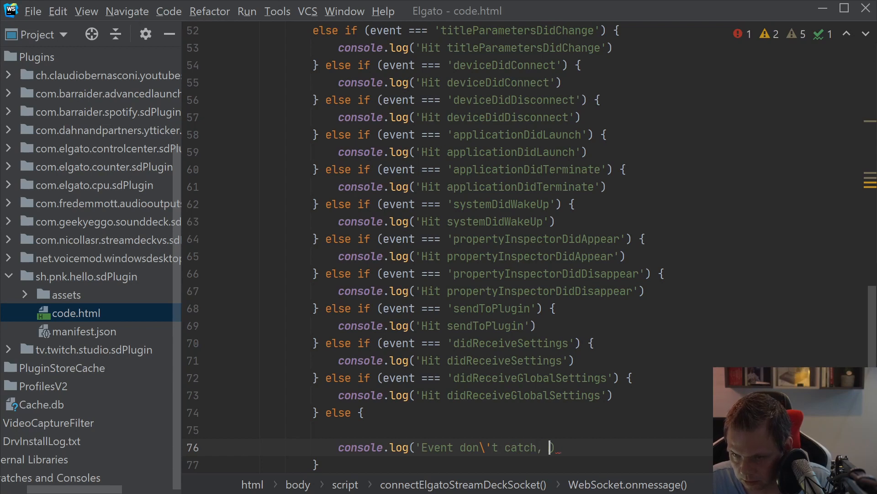
{"action": "type", "text": "why?',"}
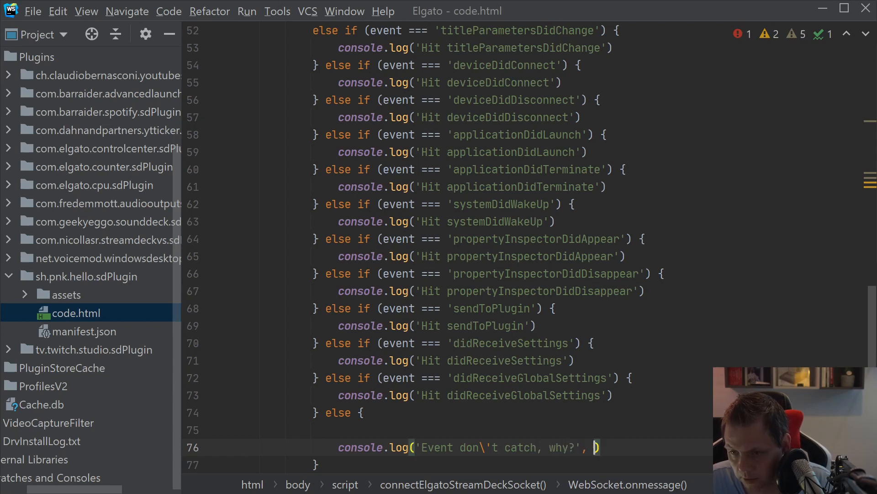
{"action": "type", "text": "event"}
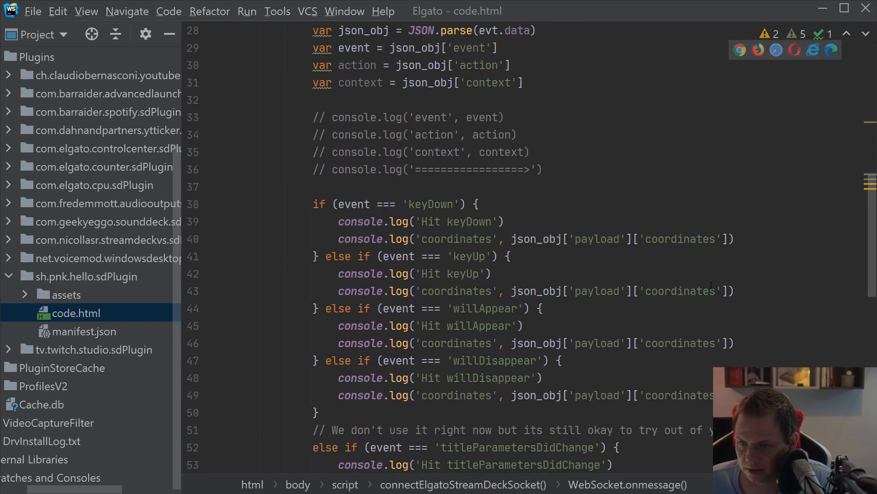
{"action": "scroll", "scroll_direction": "down", "scroll_amount": 3}
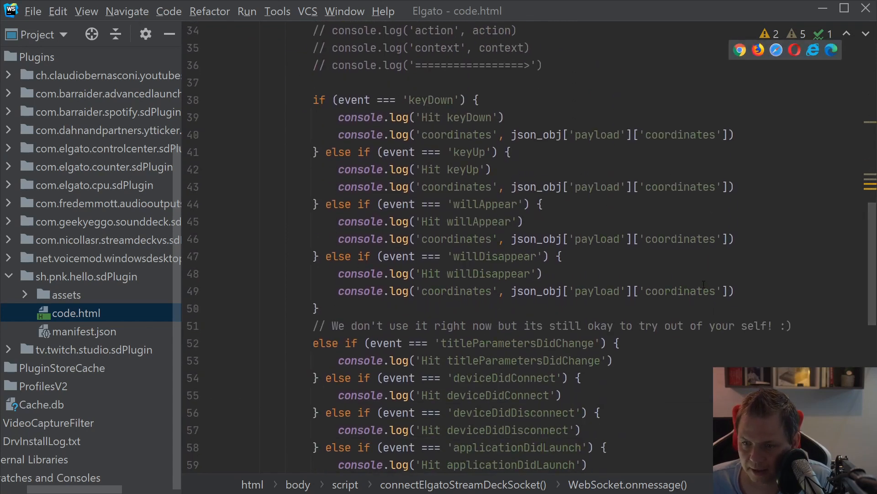